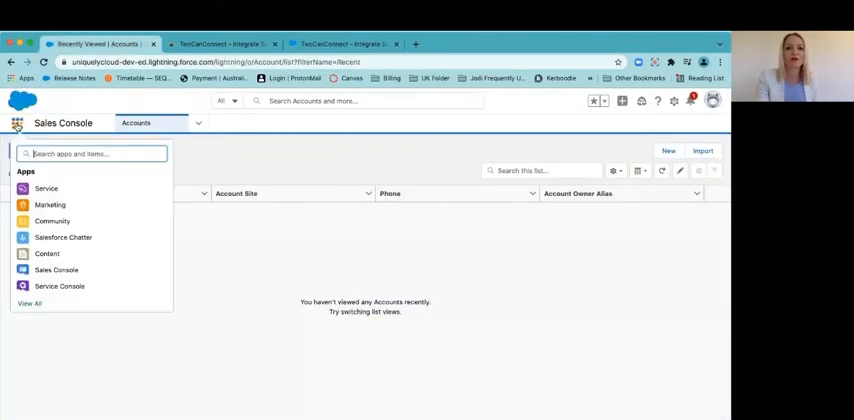
pyautogui.moveTo(36, 304)
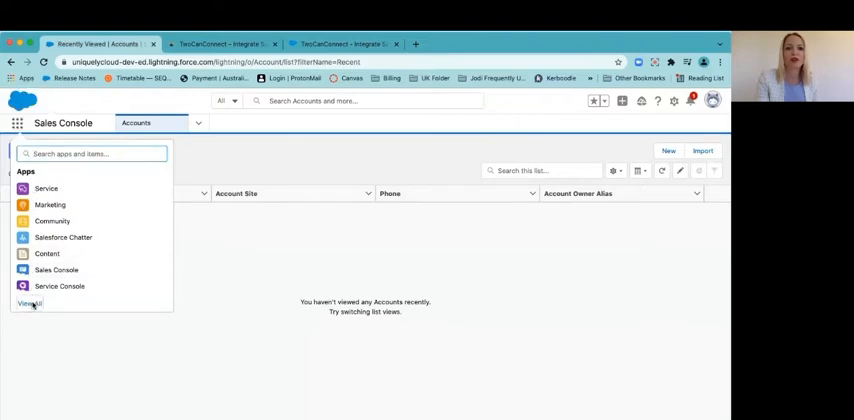
# Step: Find the TwoCanConnect listing on AppExchange by searching 'two can connect'
pyautogui.click(30, 304)
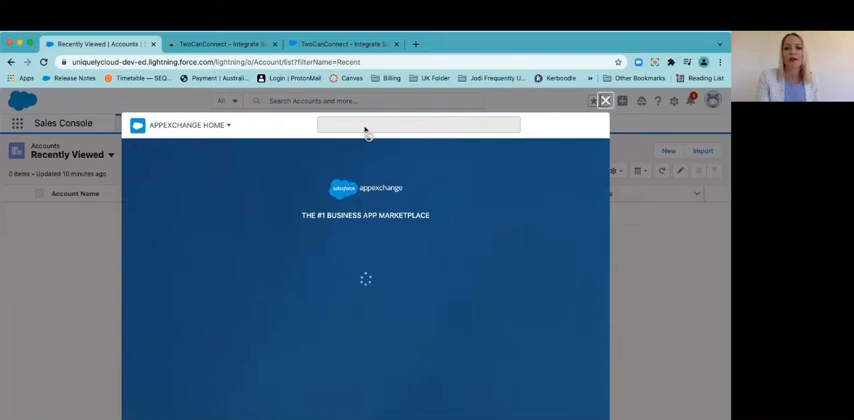
pyautogui.write('two can connect')
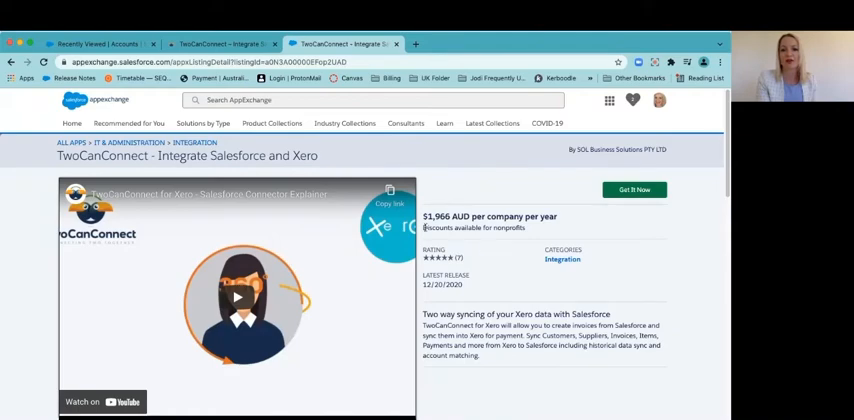
# Step: Review the TwoCanConnect listing details and start its Get It Now install flow
pyautogui.scroll(-3)
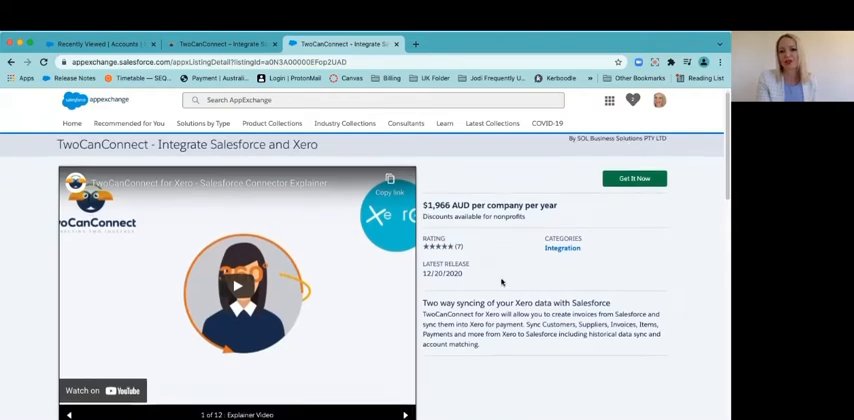
pyautogui.scroll(-3)
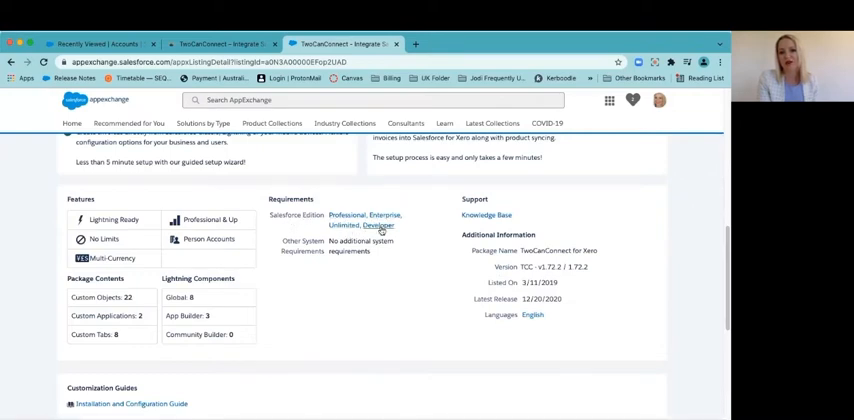
pyautogui.moveTo(396, 284)
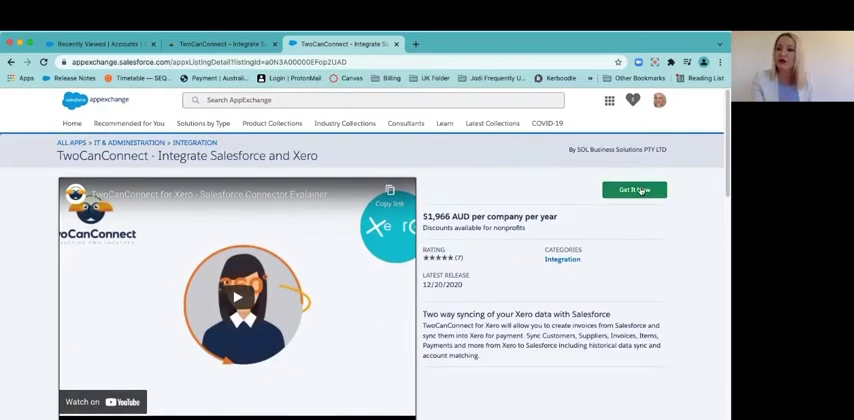
pyautogui.click(634, 190)
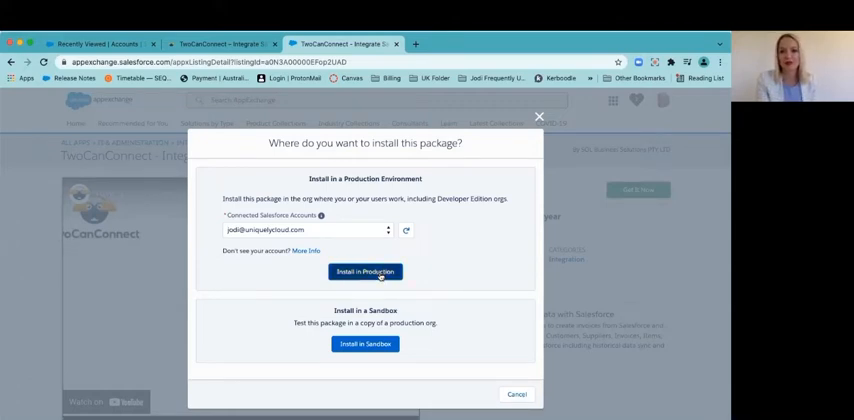
# Step: Choose a production install, agree to the terms and conditions, and confirm the install
pyautogui.click(364, 272)
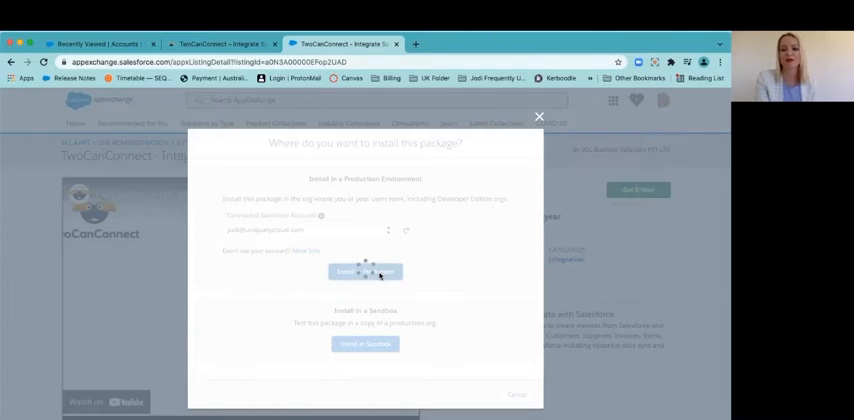
pyautogui.click(364, 272)
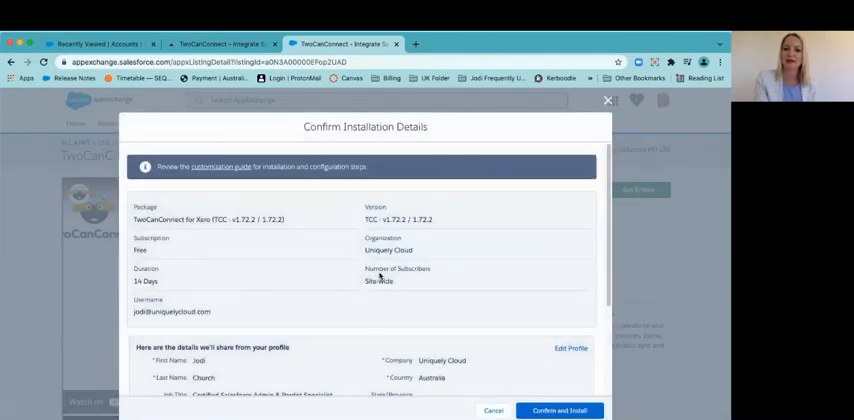
pyautogui.scroll(-3)
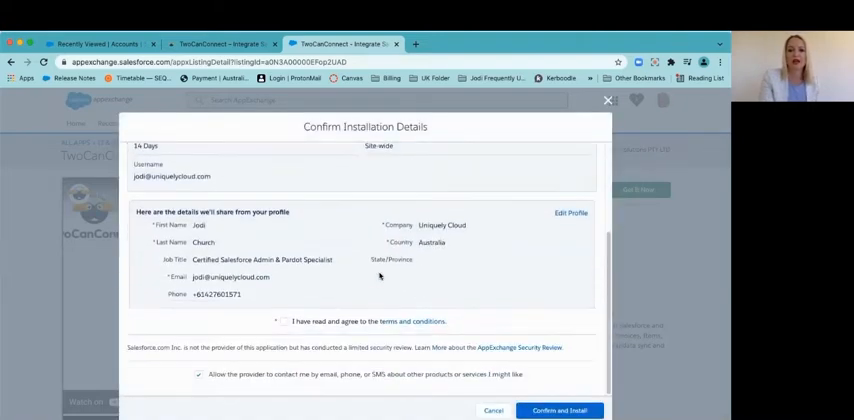
pyautogui.click(284, 320)
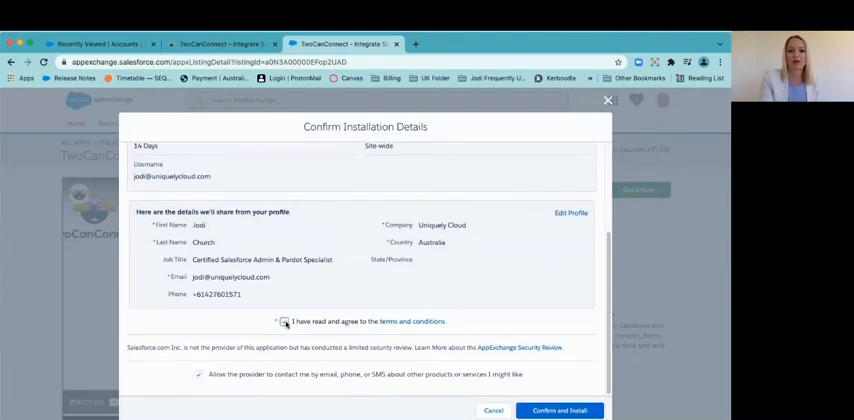
pyautogui.click(570, 410)
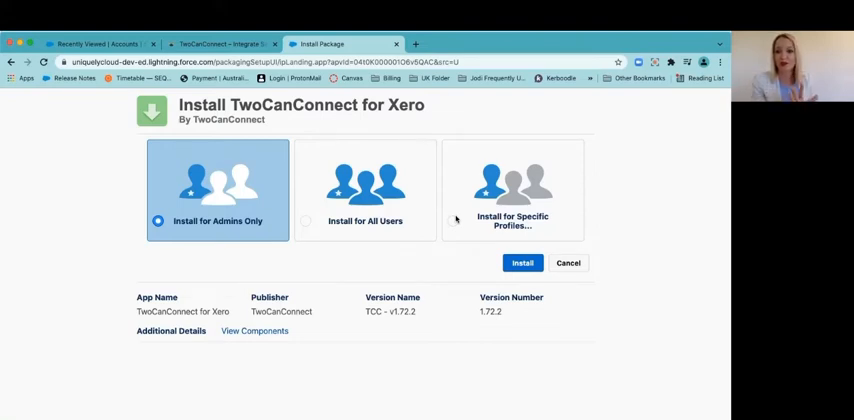
pyautogui.moveTo(372, 220)
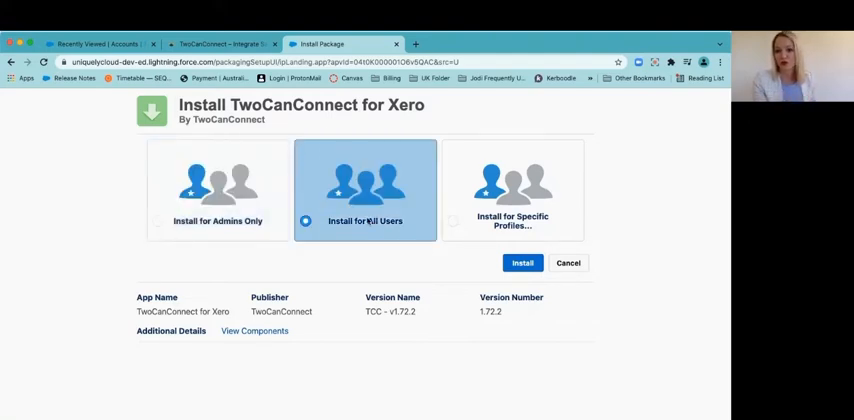
pyautogui.moveTo(482, 208)
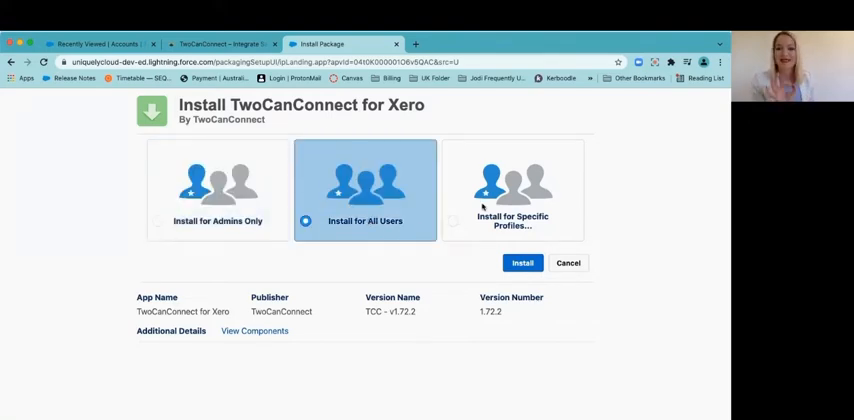
# Step: Install the package for admins only and grant access to the Xero third-party websites
pyautogui.click(512, 190)
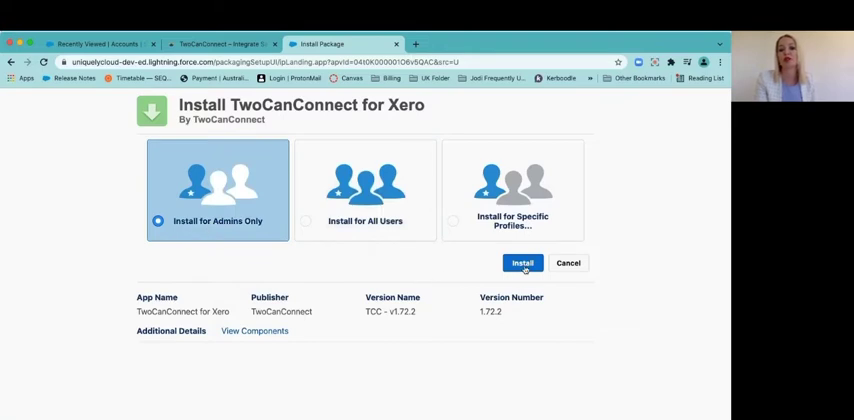
pyautogui.click(522, 264)
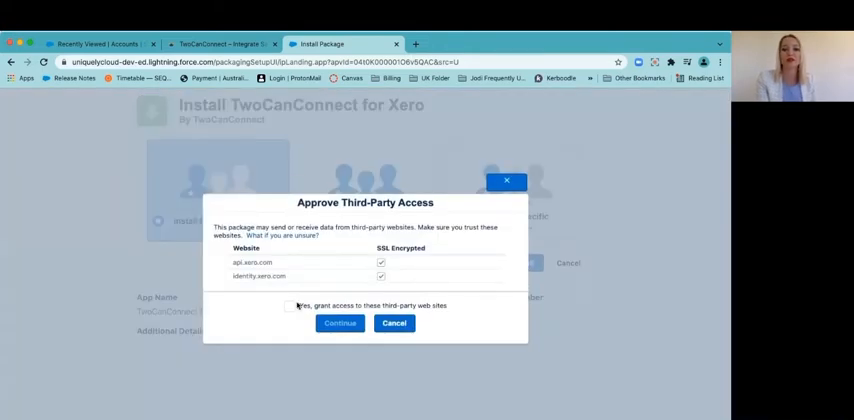
pyautogui.click(338, 324)
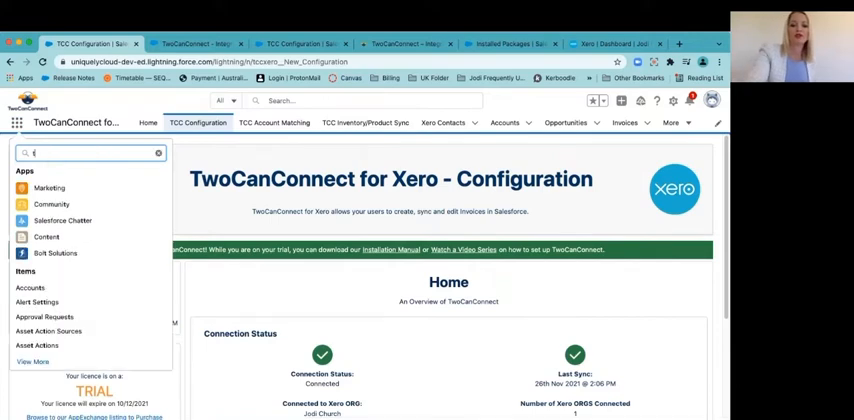
# Step: Launch TwoCanConnect from the App Launcher and review its Xero sync information and history
pyautogui.write('two')
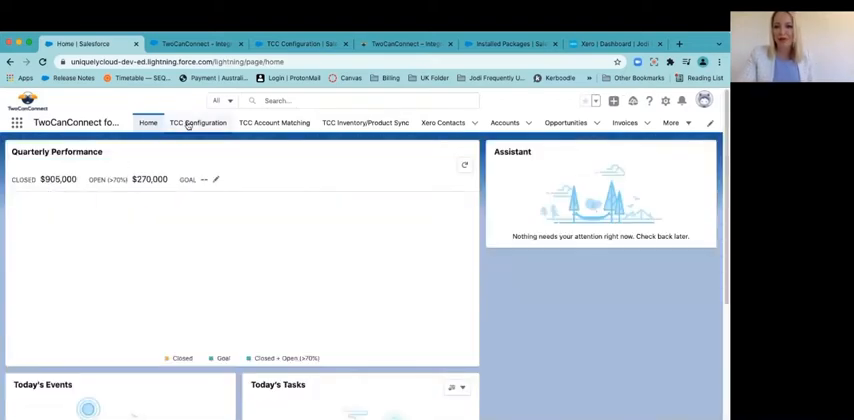
pyautogui.click(198, 122)
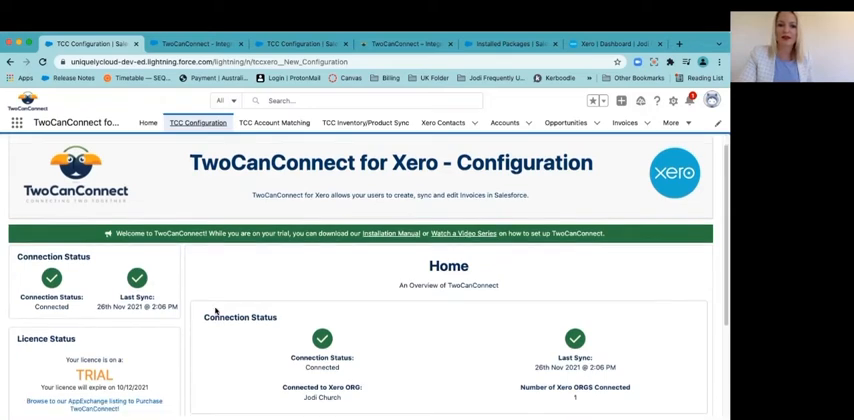
pyautogui.scroll(-3)
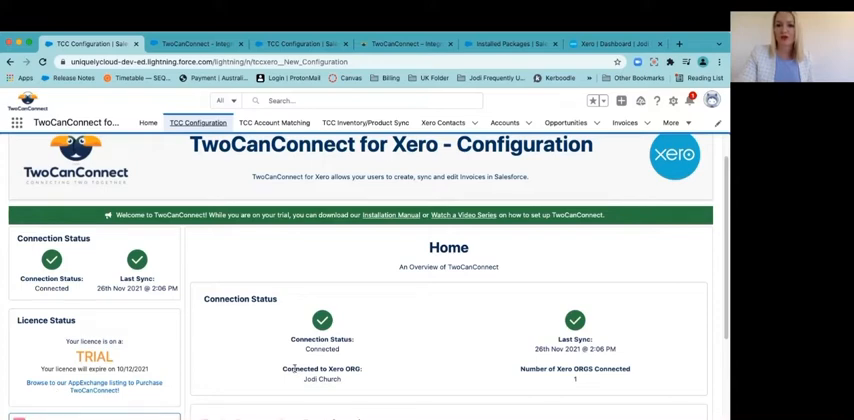
pyautogui.scroll(-3)
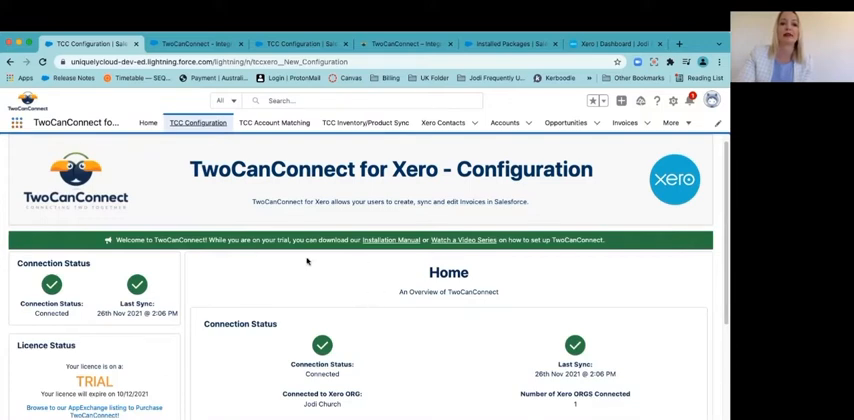
pyautogui.scroll(-3)
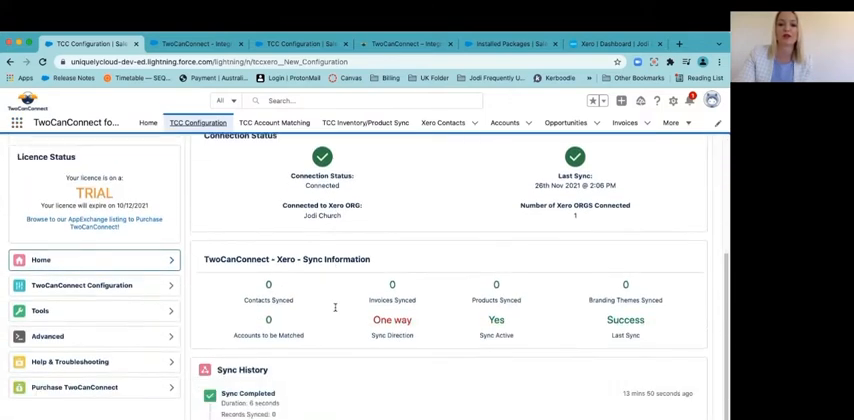
pyautogui.moveTo(384, 284)
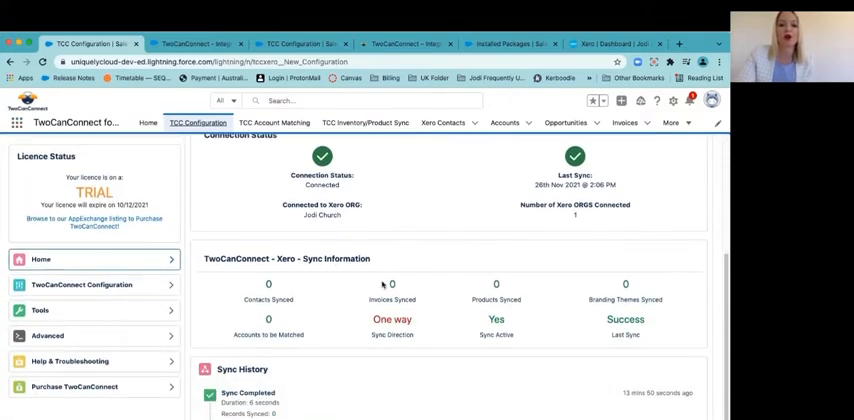
pyautogui.scroll(-3)
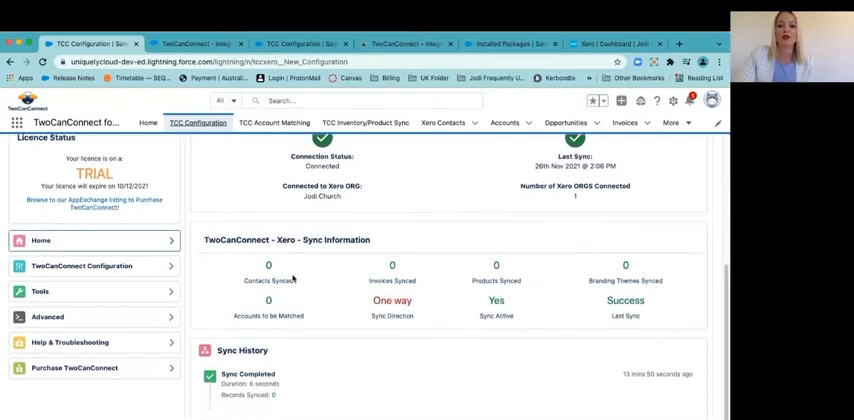
pyautogui.moveTo(292, 282)
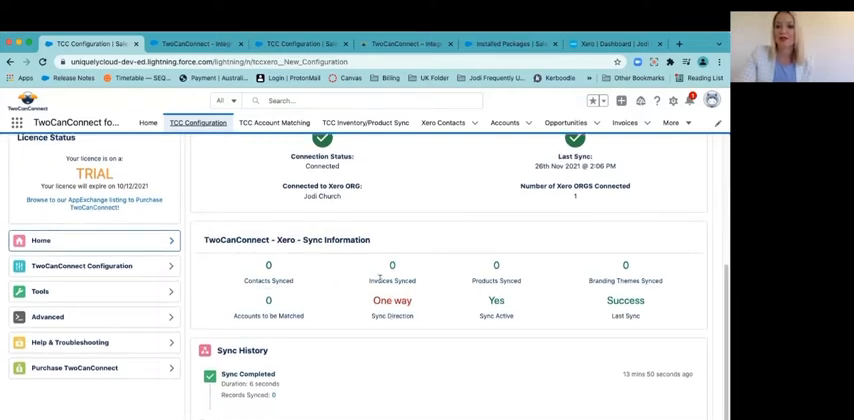
pyautogui.moveTo(370, 312)
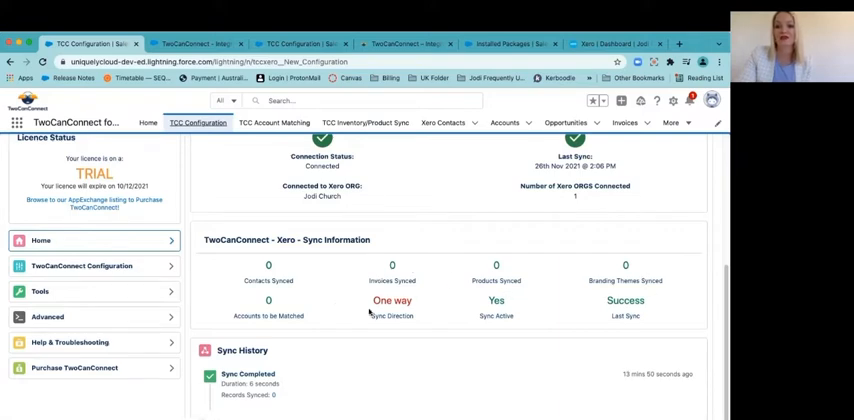
pyautogui.moveTo(548, 292)
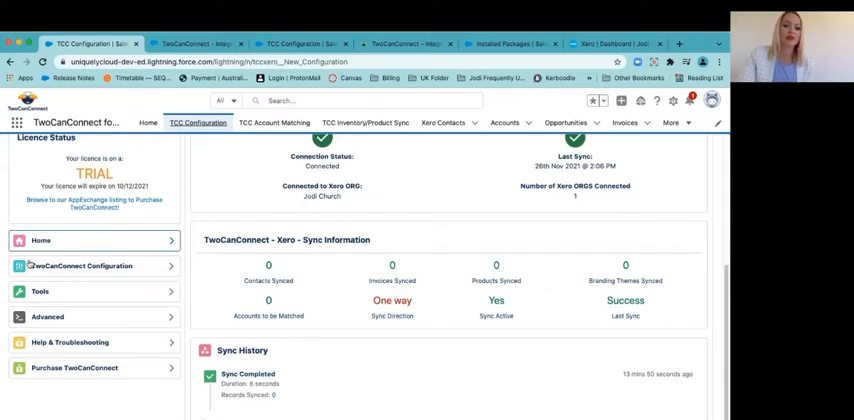
# Step: Disconnect the existing Xero organisation and start a fresh Connect to Xero authentication
pyautogui.click(90, 264)
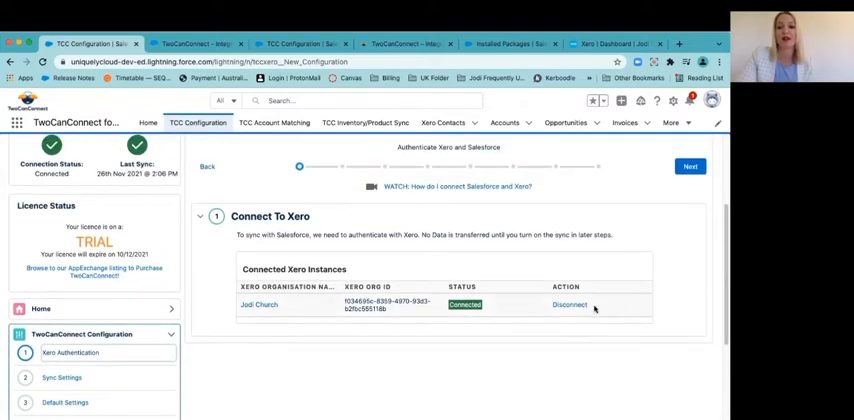
pyautogui.click(566, 304)
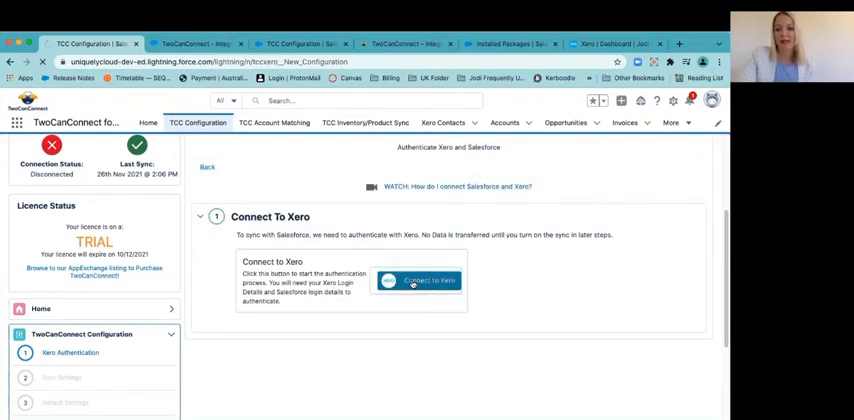
pyautogui.click(424, 280)
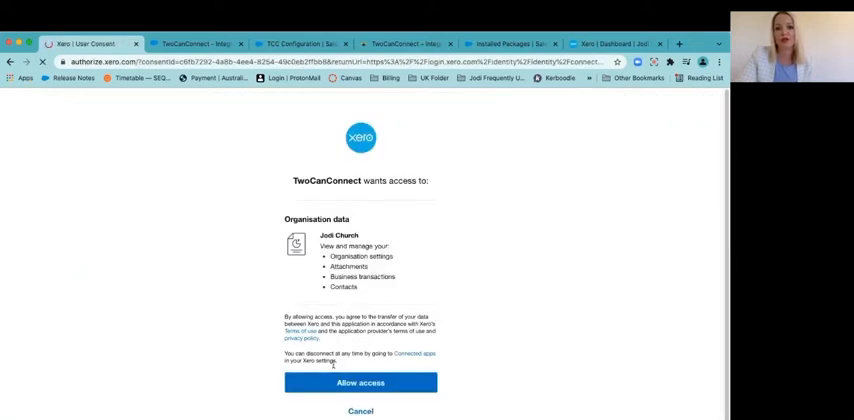
# Step: Allow TwoCanConnect access to the Xero organisation's data
pyautogui.click(356, 382)
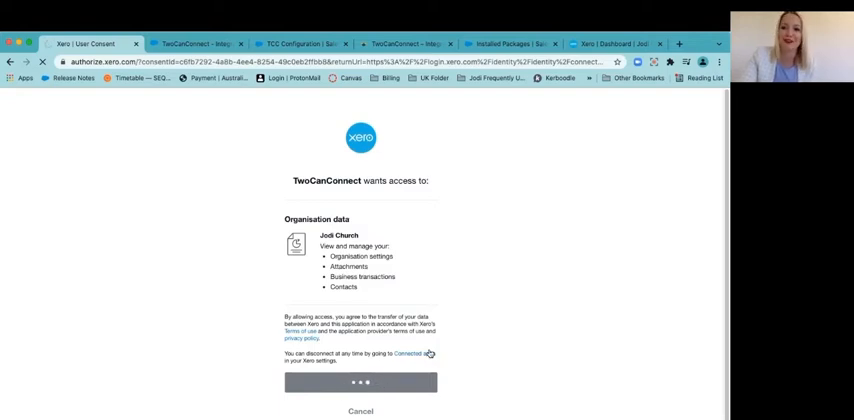
pyautogui.click(356, 380)
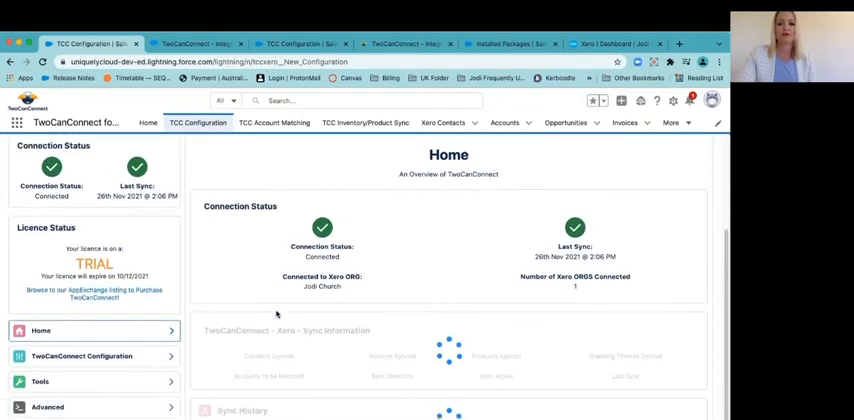
# Step: Bring up the Sync Settings step of the TwoCanConnect configuration
pyautogui.scroll(-3)
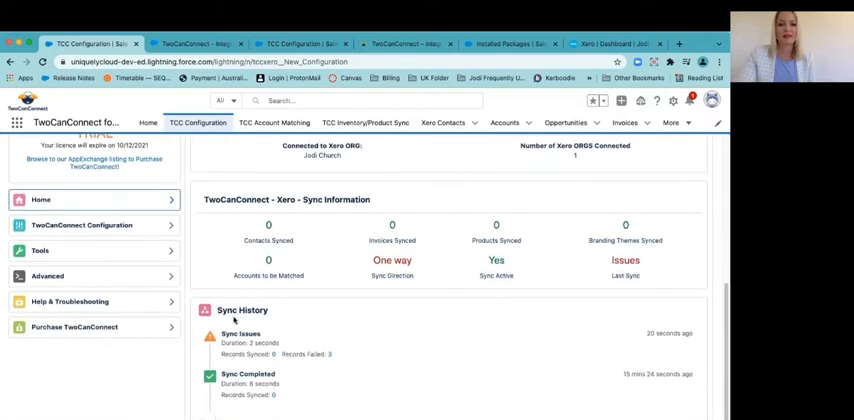
pyautogui.moveTo(96, 236)
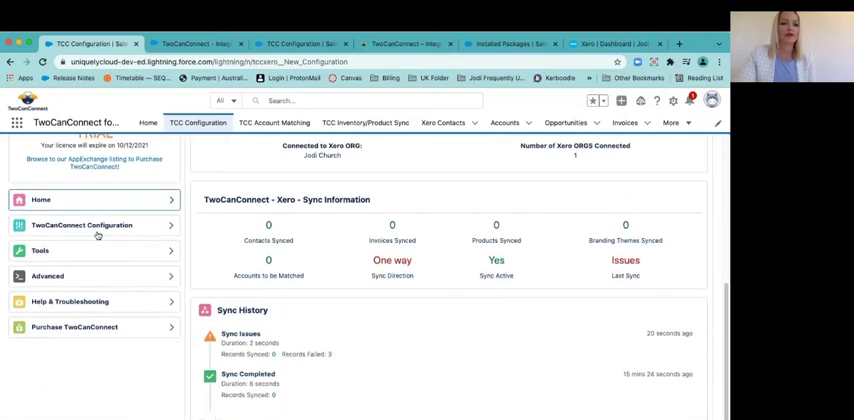
pyautogui.click(84, 224)
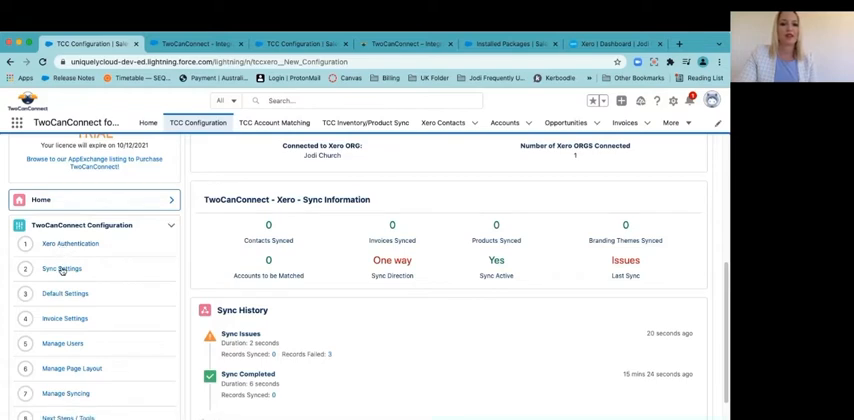
pyautogui.click(62, 268)
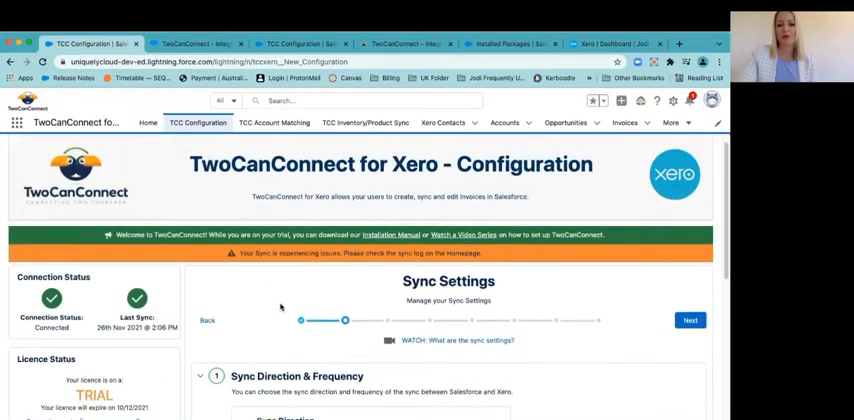
pyautogui.scroll(-3)
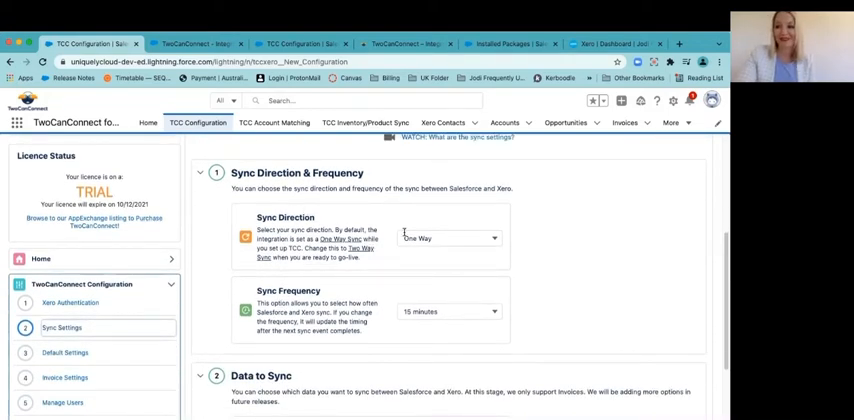
# Step: Set sync direction to Two Way, frequency to every 30 minutes, with invoice syncing on
pyautogui.click(452, 238)
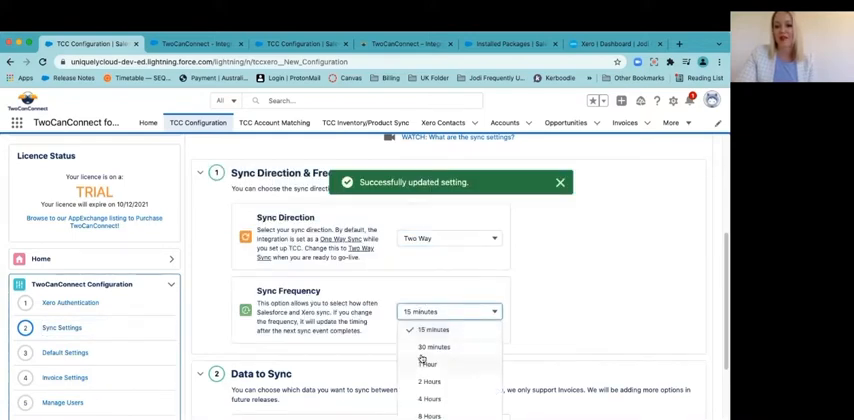
pyautogui.click(428, 346)
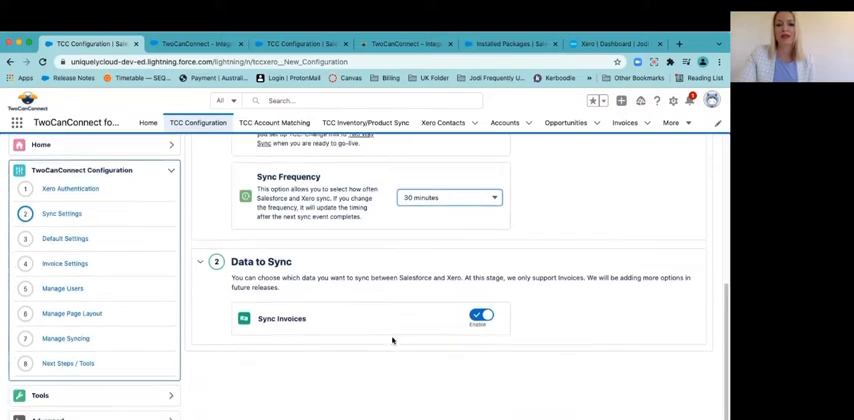
pyautogui.click(476, 314)
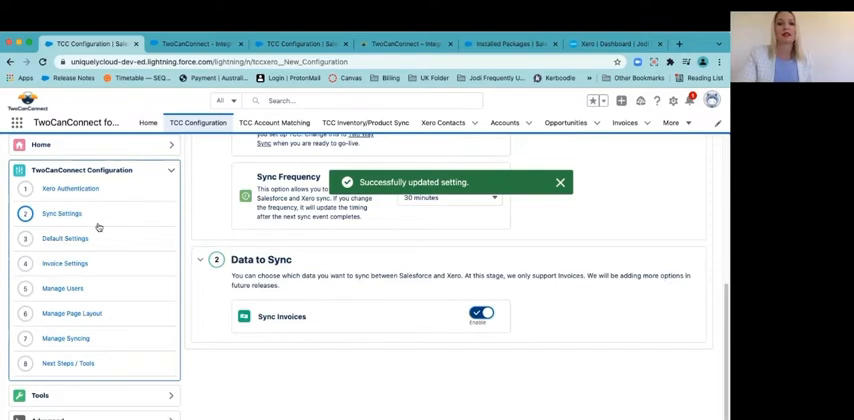
pyautogui.click(64, 240)
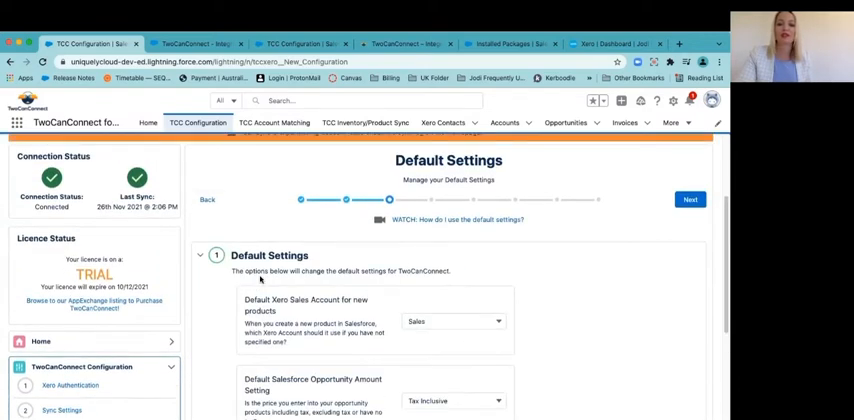
# Step: Keep Sales as the default Xero sales account and move on to Invoice Settings
pyautogui.click(450, 256)
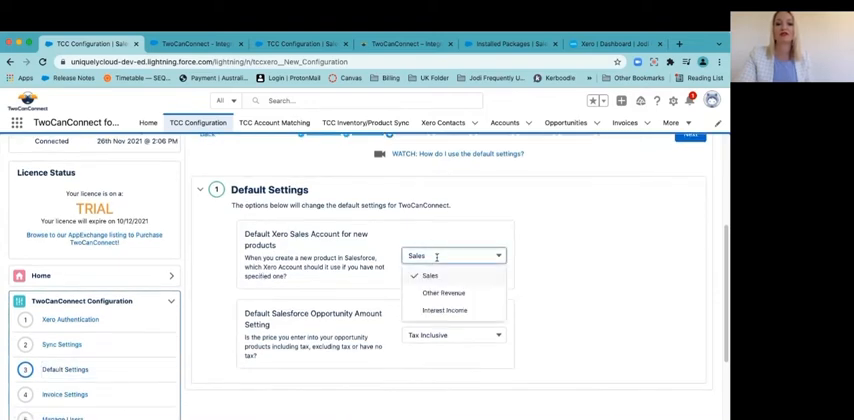
pyautogui.moveTo(332, 272)
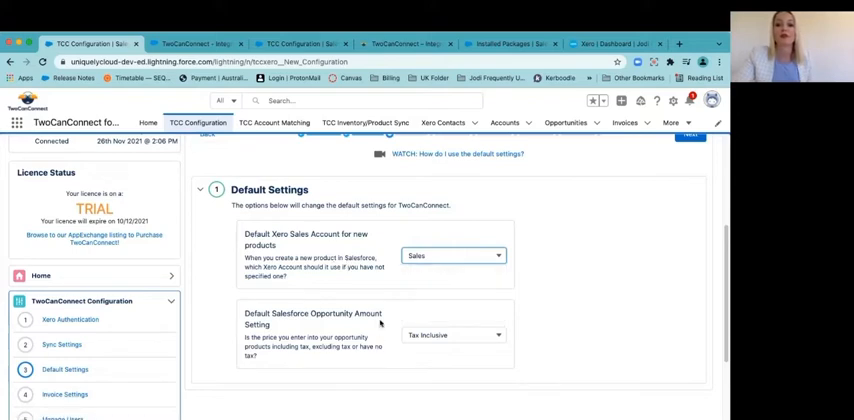
pyautogui.scroll(-3)
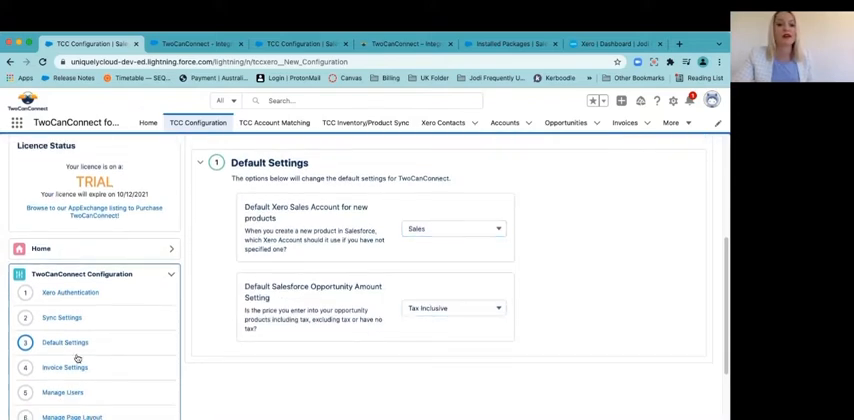
pyautogui.click(64, 368)
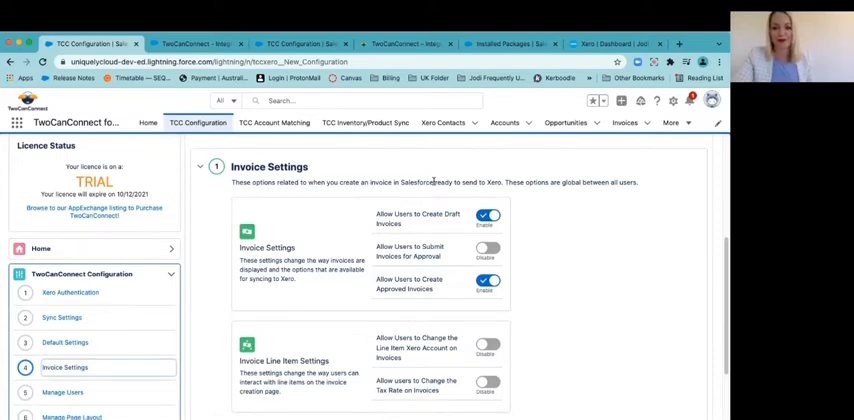
# Step: Review the invoice and line item toggles, then move to the Manage Users step
pyautogui.scroll(-3)
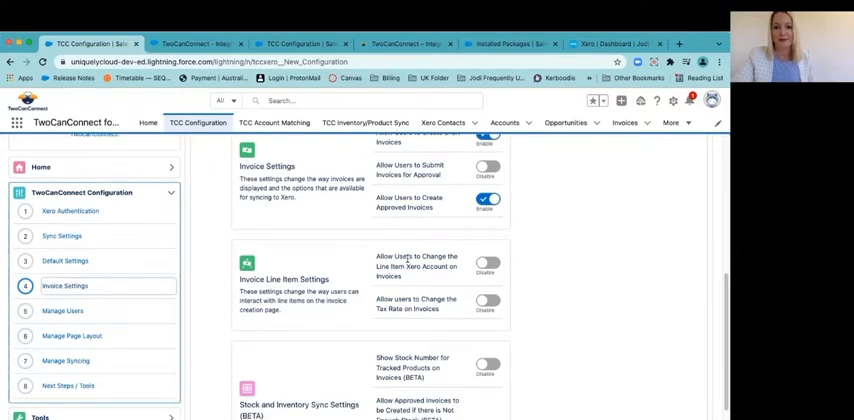
pyautogui.scroll(-3)
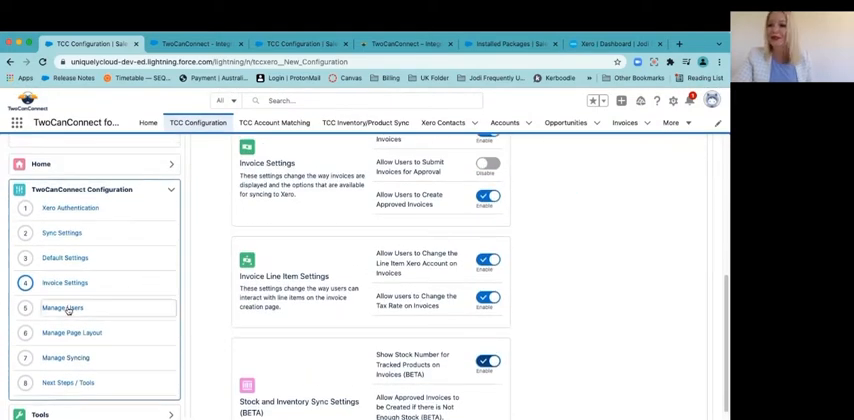
pyautogui.click(64, 308)
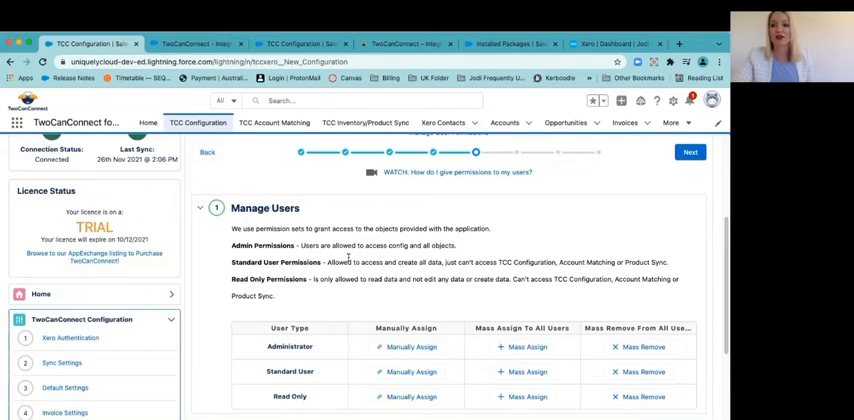
# Step: Review the Manage Users permissions table, then move on to the Manage Page Layout step
pyautogui.scroll(-3)
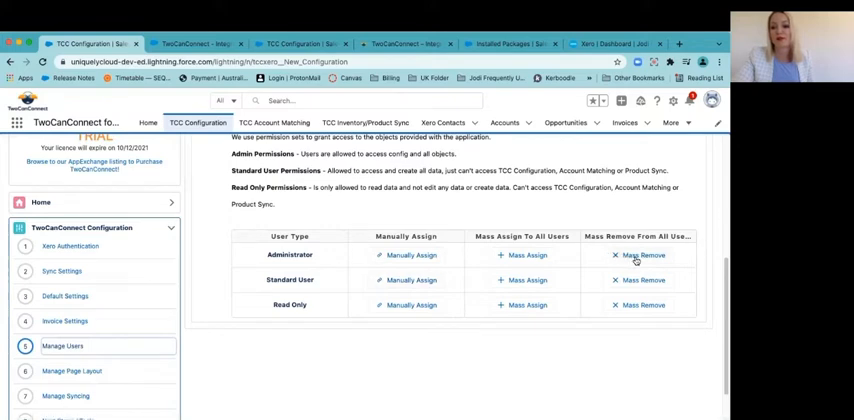
pyautogui.moveTo(632, 264)
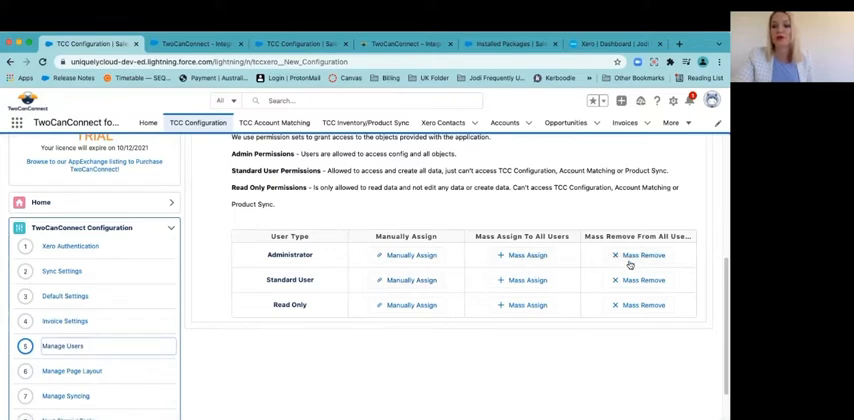
pyautogui.scroll(-3)
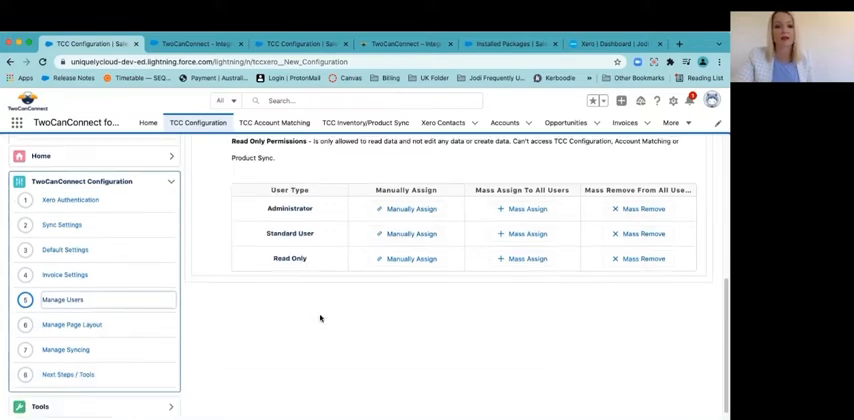
pyautogui.scroll(-3)
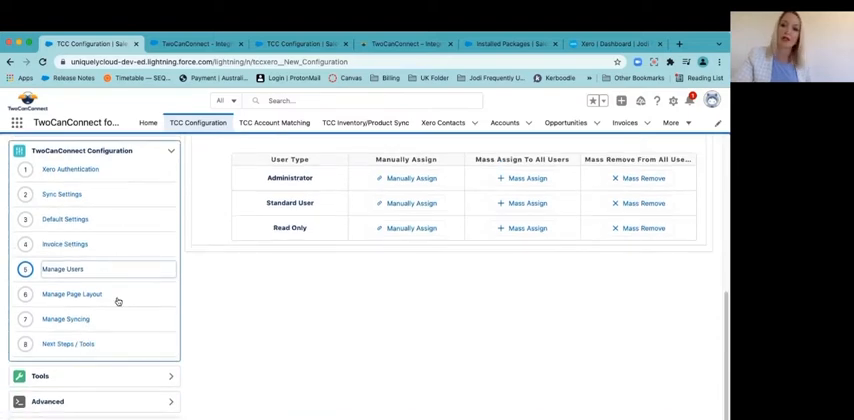
pyautogui.moveTo(42, 294)
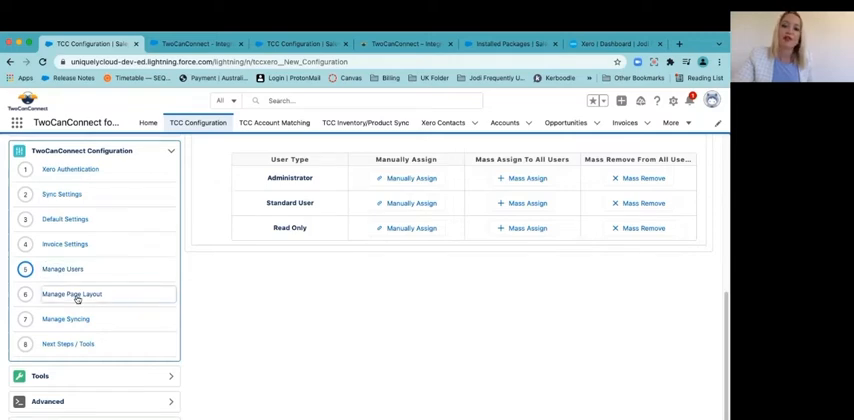
pyautogui.click(72, 294)
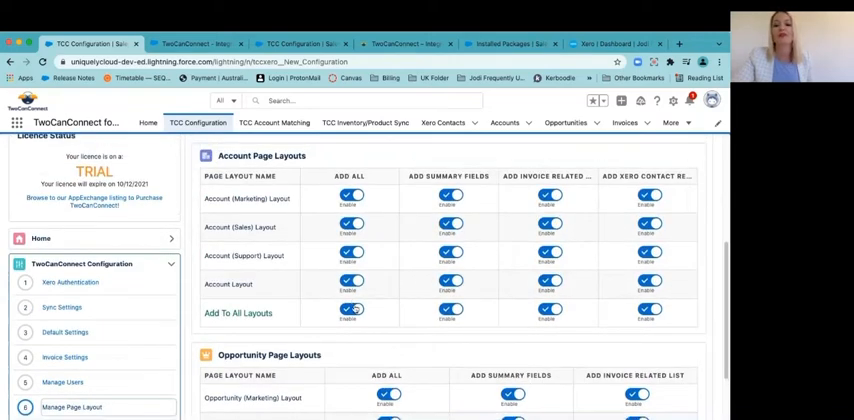
# Step: Switch on Add All, Add Summary Fields and Add Invoice Related List for the account and opportunity layouts
pyautogui.click(352, 312)
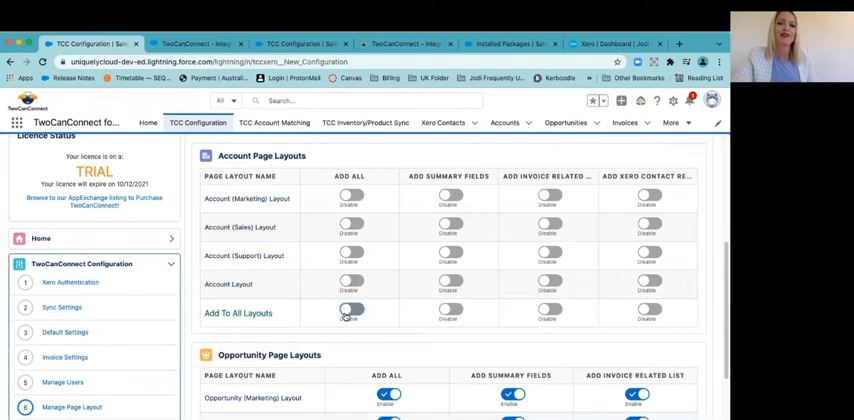
pyautogui.click(354, 312)
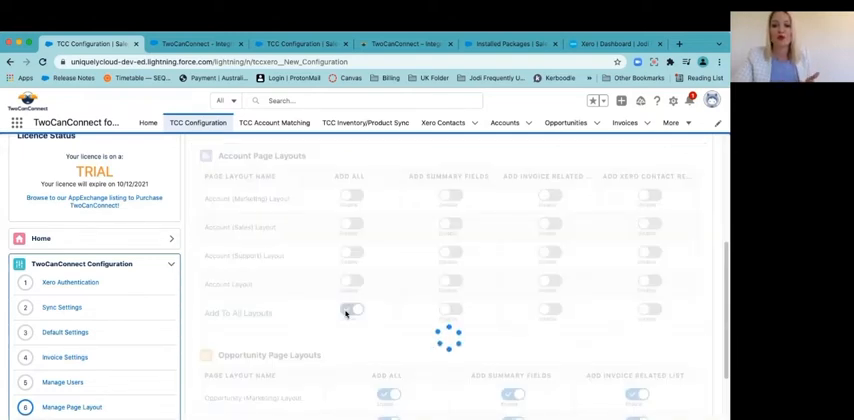
pyautogui.click(352, 310)
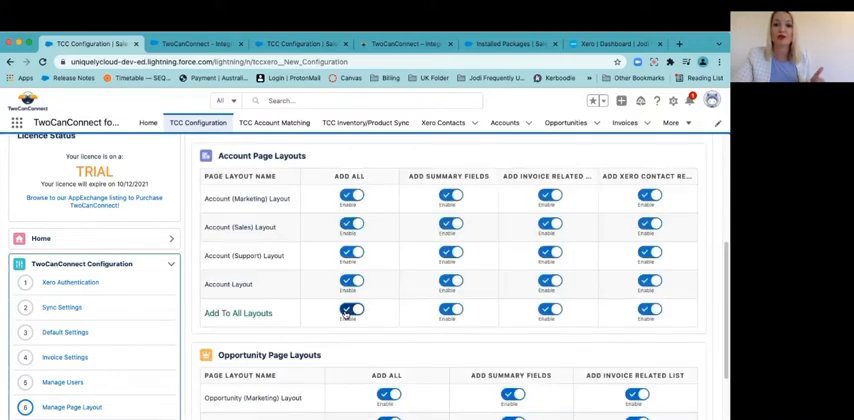
pyautogui.scroll(-3)
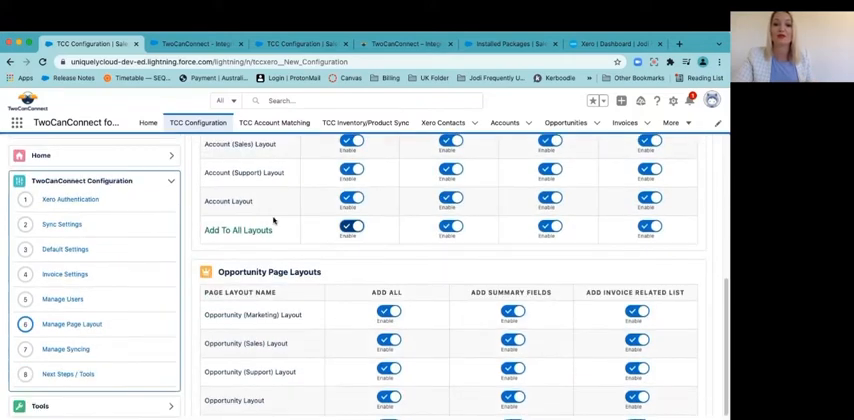
pyautogui.scroll(-3)
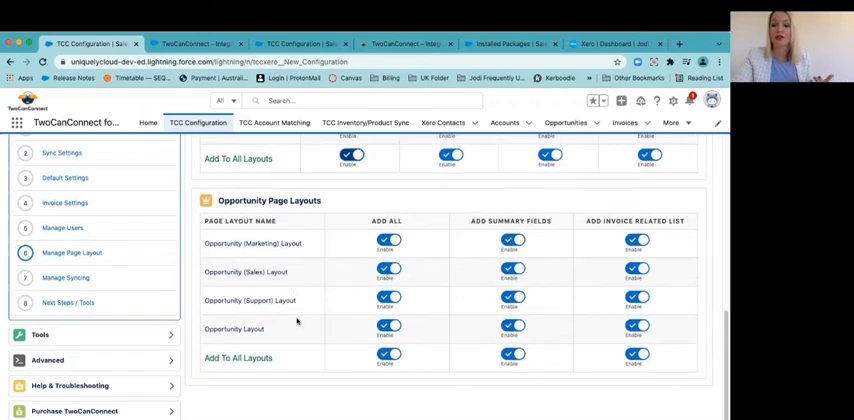
pyautogui.moveTo(172, 276)
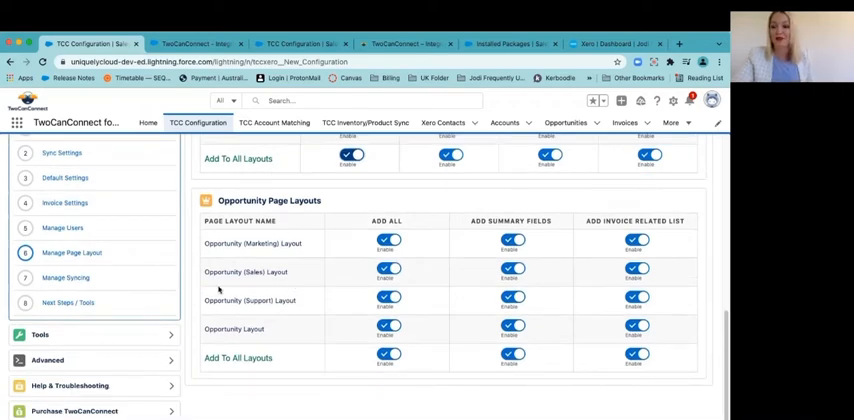
pyautogui.moveTo(80, 278)
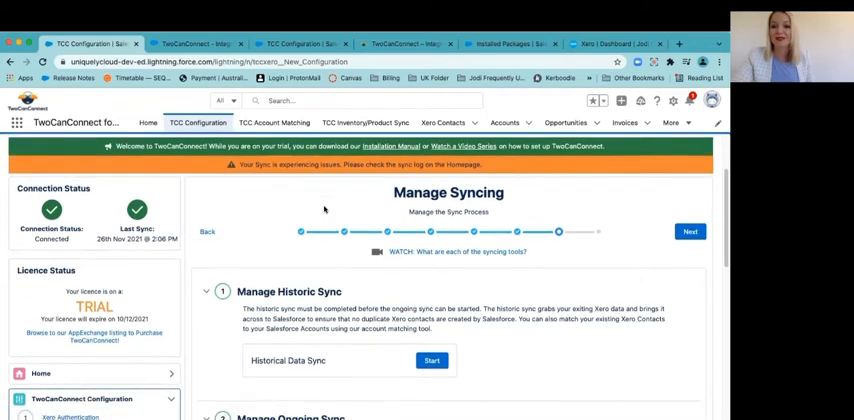
# Step: Start the Historical Data Sync from Xero and review the Ongoing Sync, Automatic and Manual Import sections
pyautogui.click(432, 360)
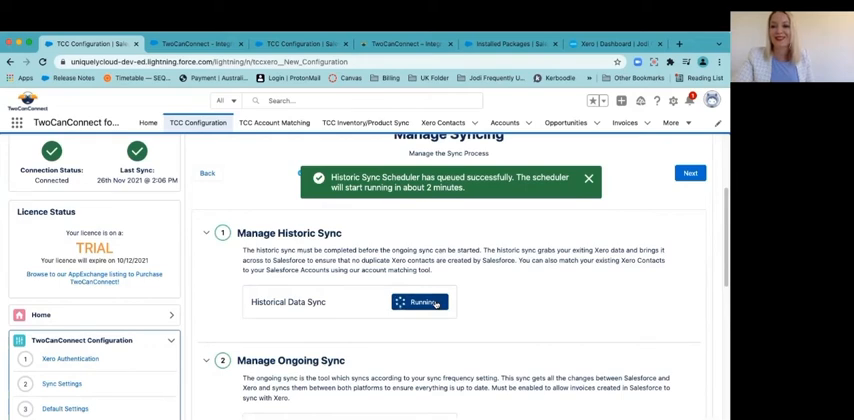
pyautogui.scroll(-3)
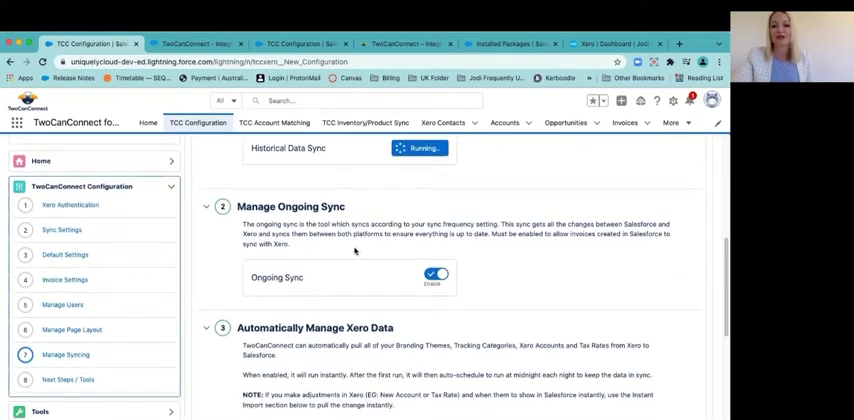
pyautogui.scroll(-3)
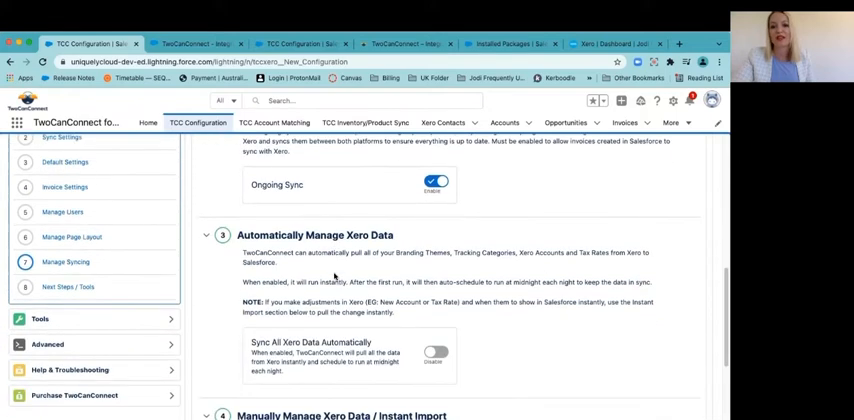
pyautogui.scroll(-3)
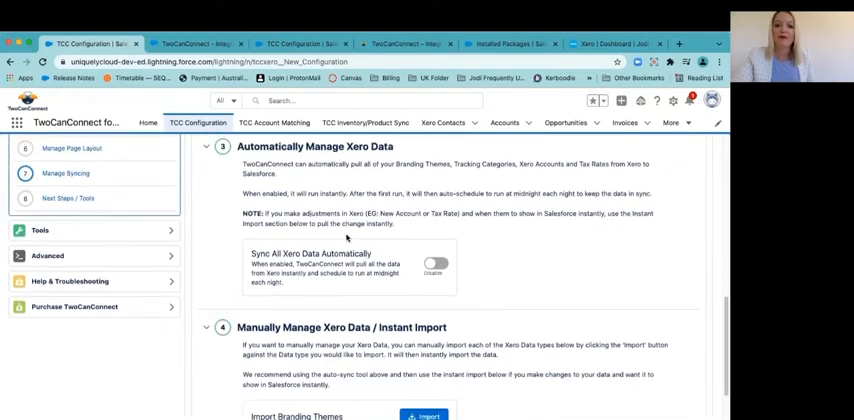
pyautogui.scroll(-3)
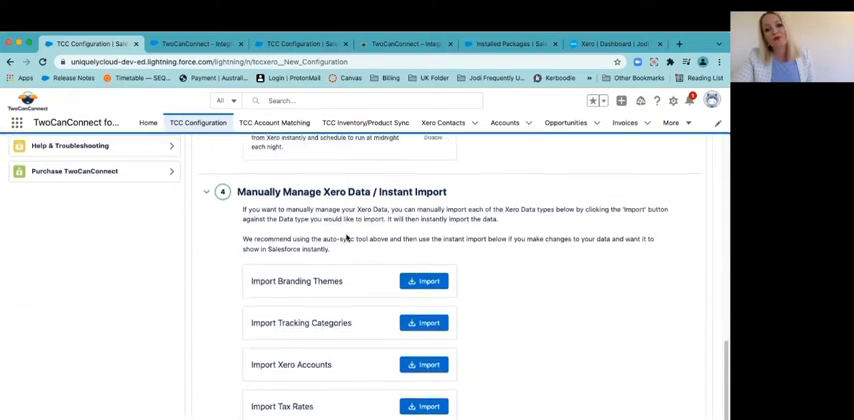
pyautogui.scroll(-3)
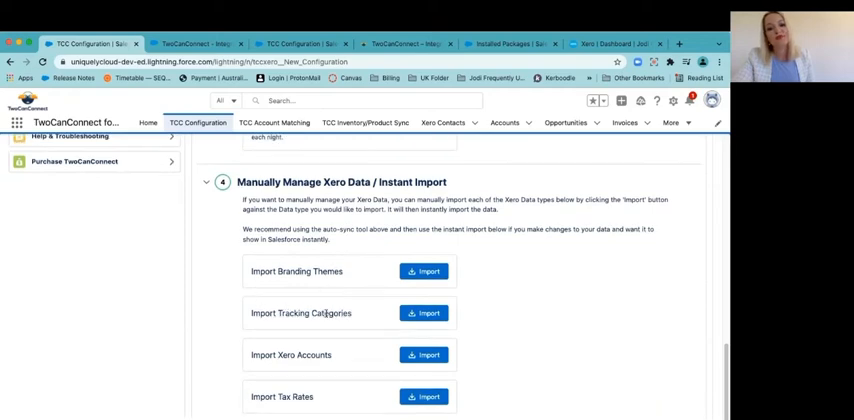
pyautogui.scroll(-3)
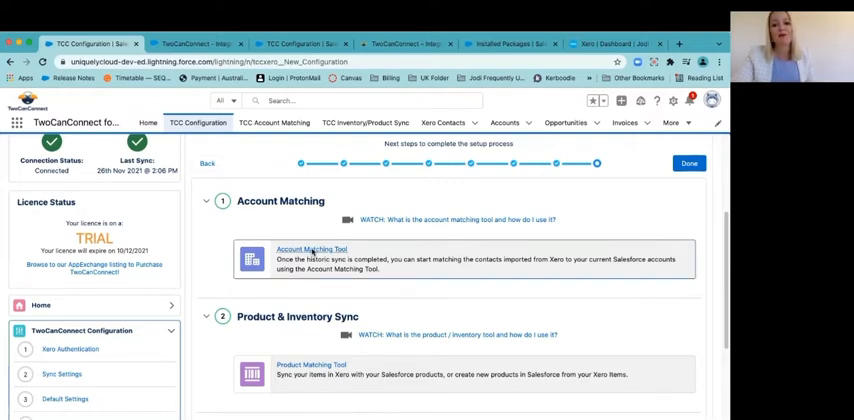
# Step: Launch the Account Matching Tool from Next Steps and start its WATCH how-to video
pyautogui.click(312, 248)
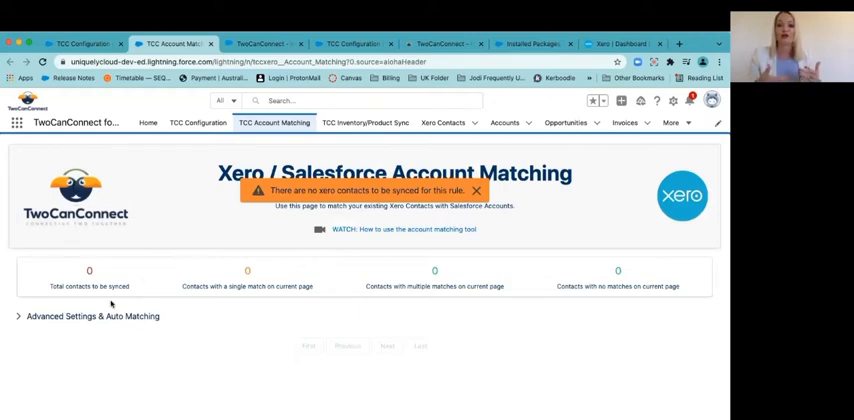
pyautogui.click(480, 190)
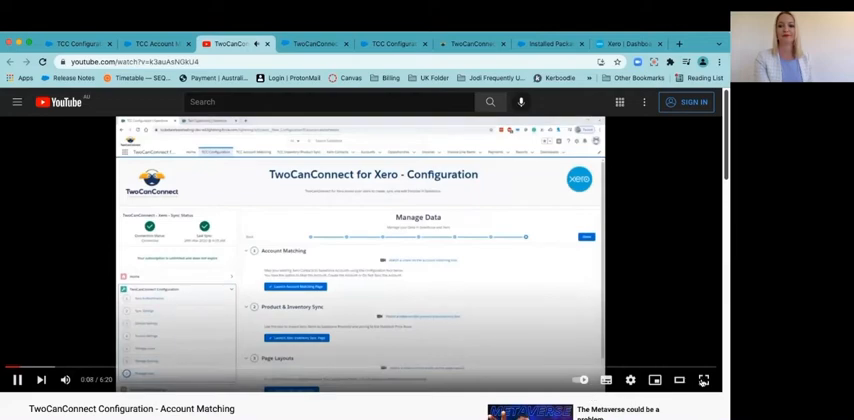
pyautogui.moveTo(704, 380)
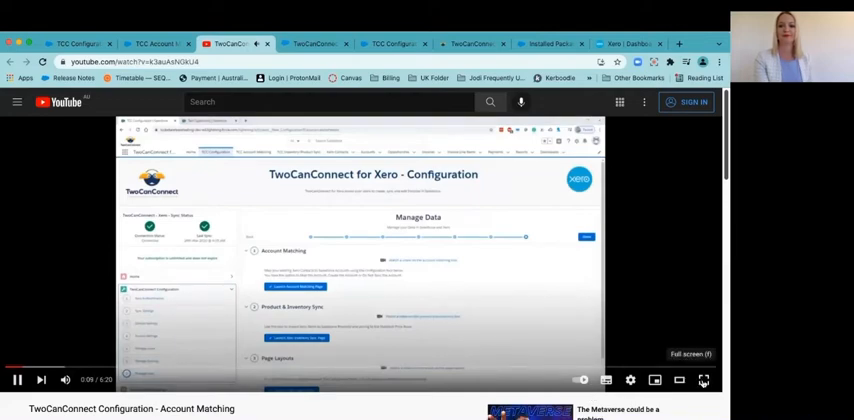
# Step: Watch the Account Matching walkthrough in full screen through the auto-matching rules, then leave full screen
pyautogui.click(704, 380)
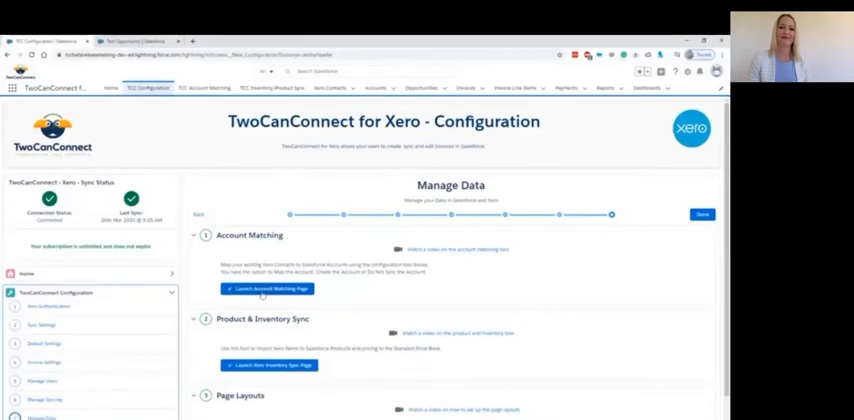
pyautogui.click(252, 292)
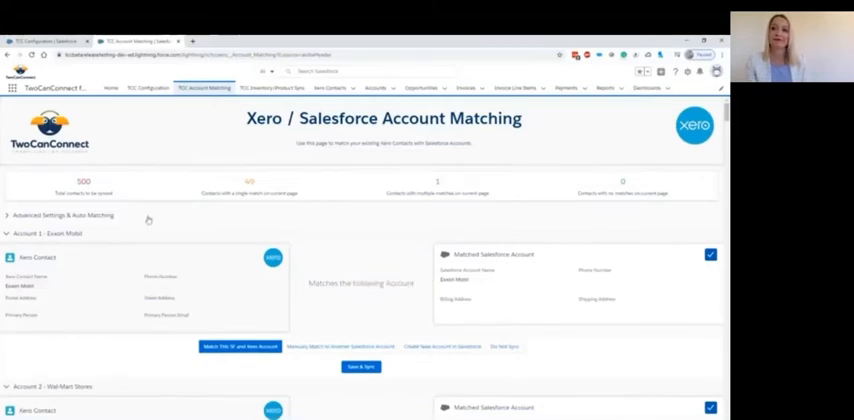
pyautogui.moveTo(136, 214)
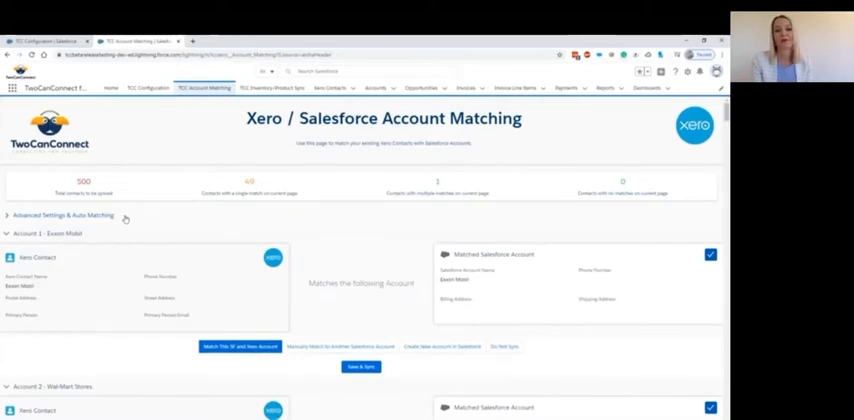
pyautogui.click(60, 216)
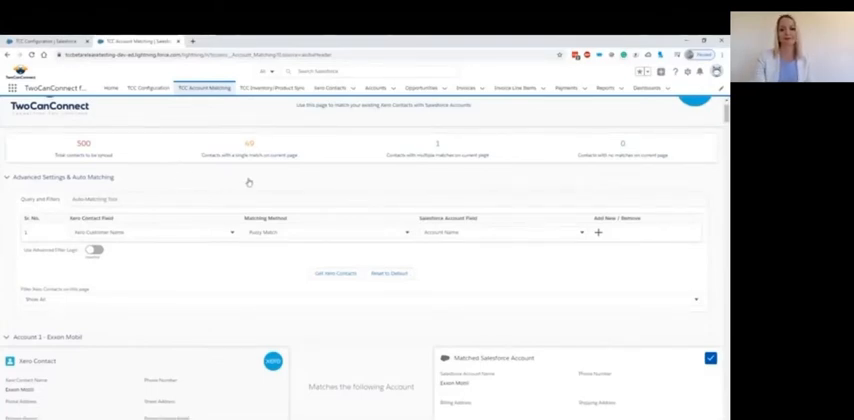
pyautogui.moveTo(182, 234)
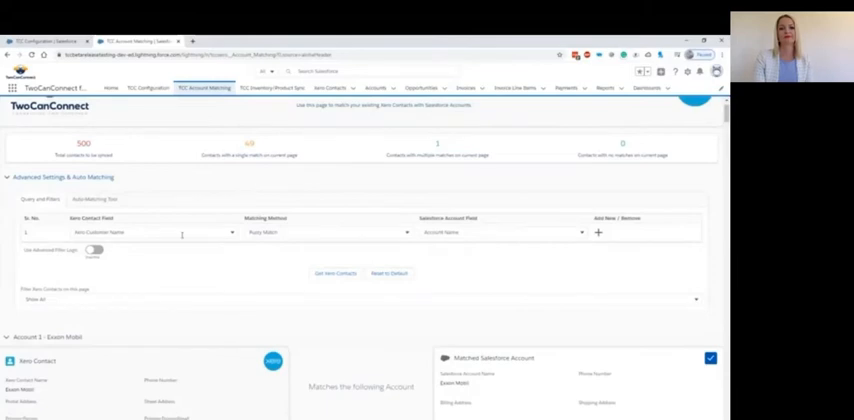
pyautogui.click(144, 232)
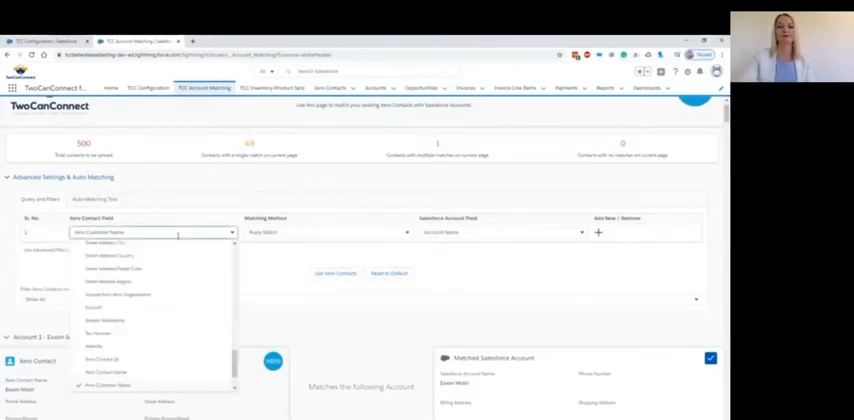
pyautogui.click(324, 232)
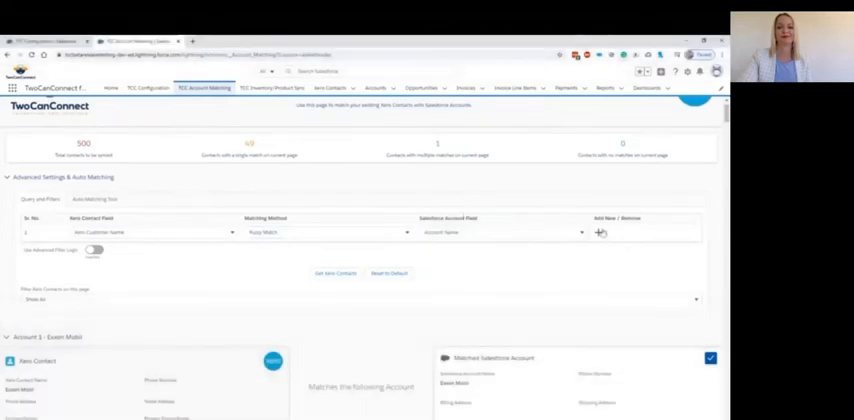
pyautogui.click(602, 232)
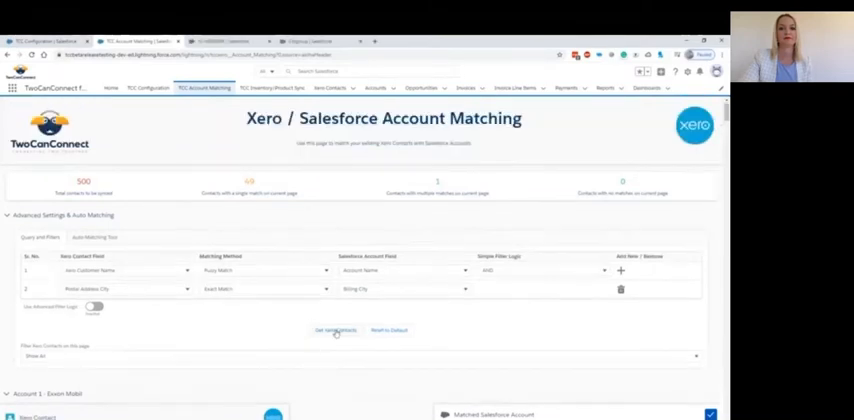
pyautogui.click(336, 330)
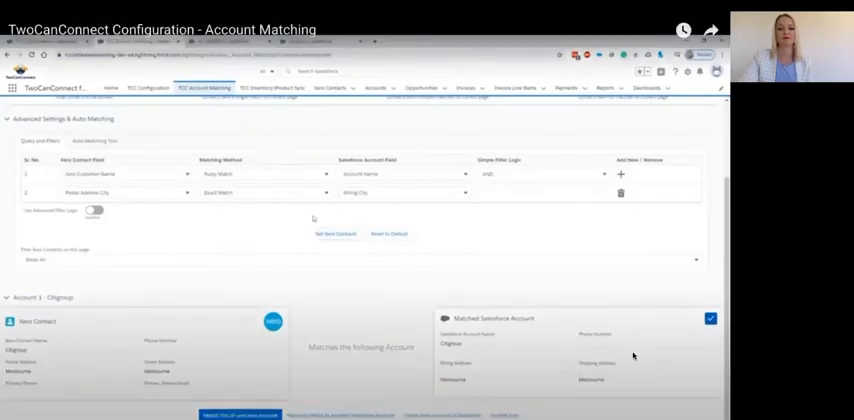
pyautogui.moveTo(700, 264)
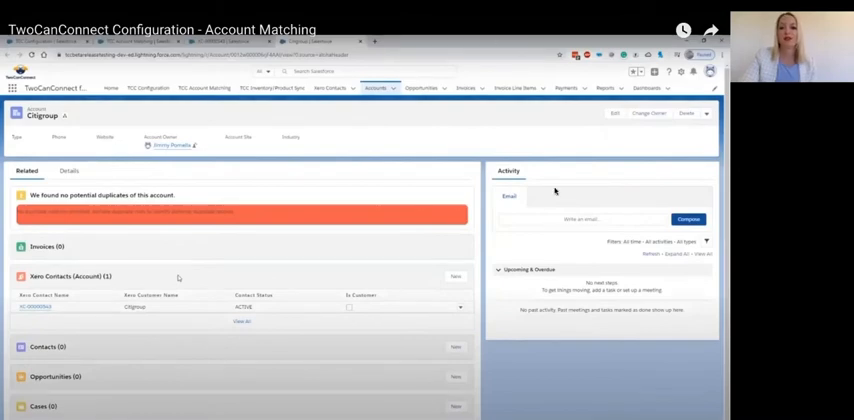
pyautogui.moveTo(436, 162)
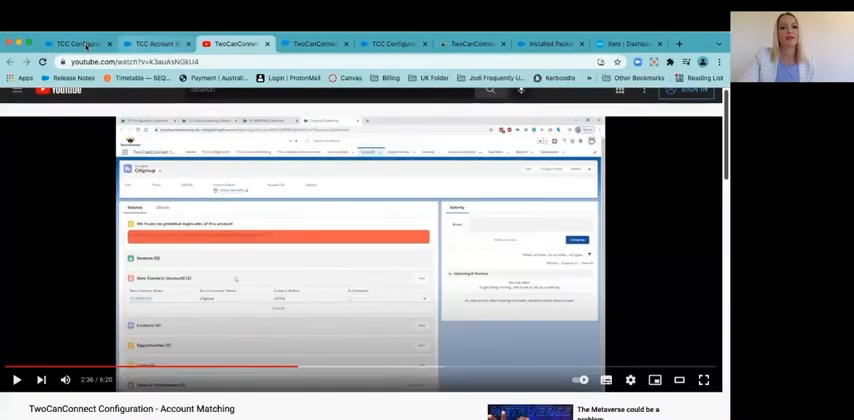
# Step: Return to the TCC Configuration page and expand the Tools list in the sidebar
pyautogui.click(82, 44)
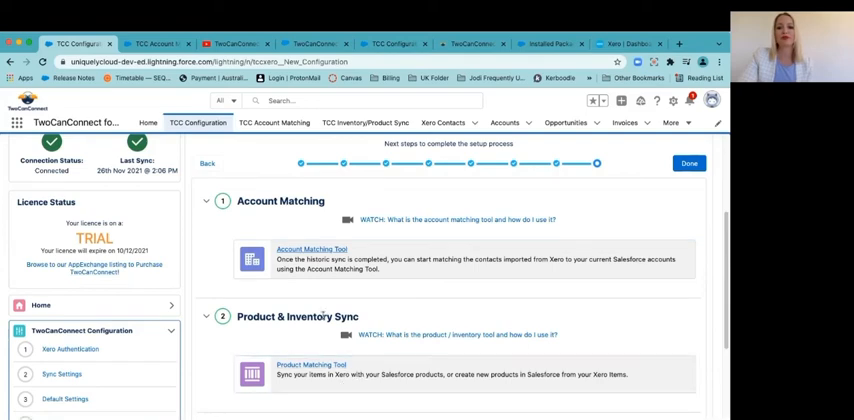
pyautogui.moveTo(384, 338)
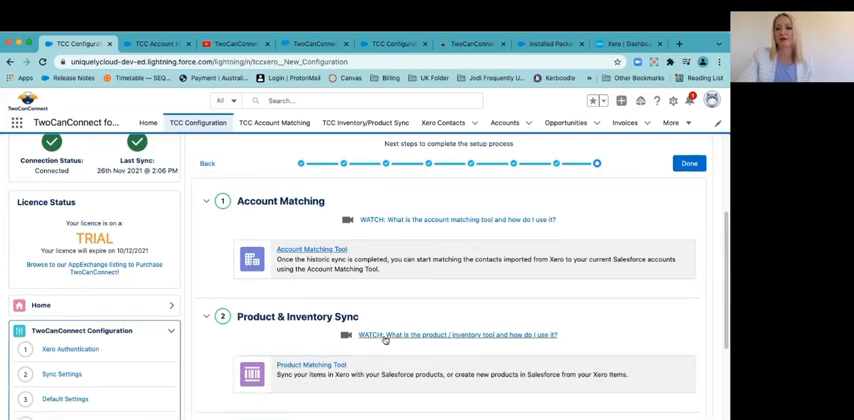
pyautogui.scroll(-3)
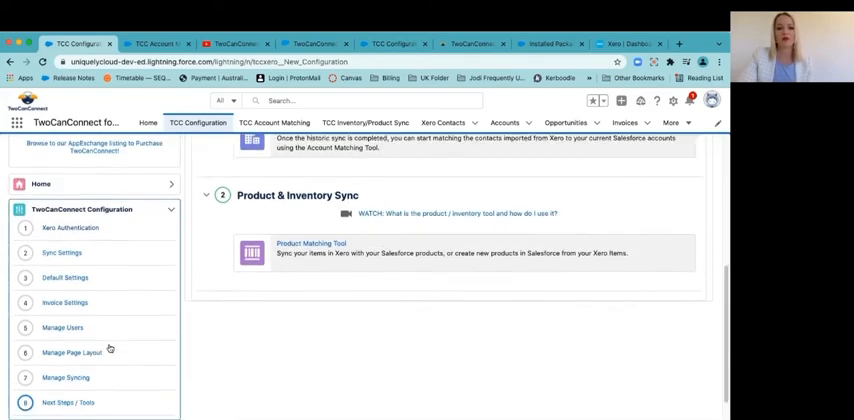
pyautogui.scroll(-3)
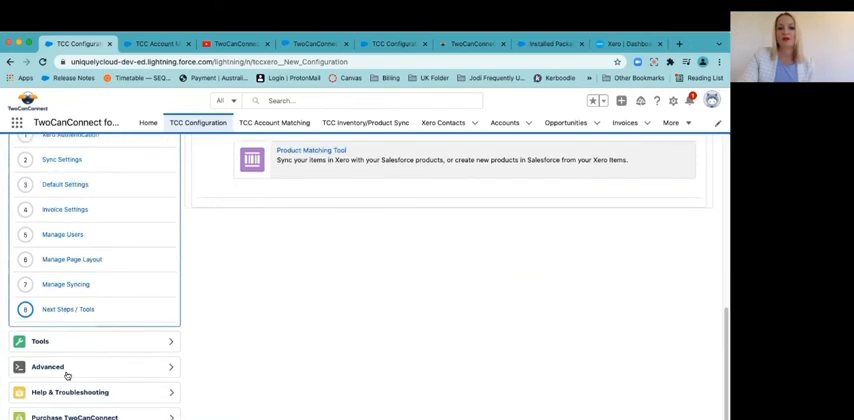
pyautogui.scroll(-3)
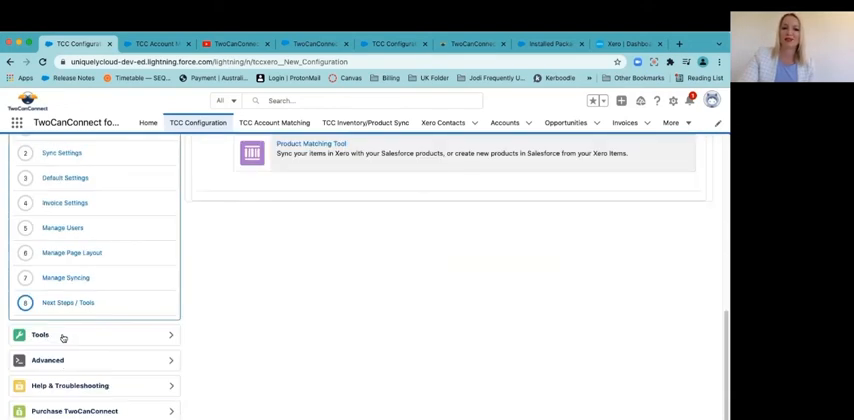
pyautogui.click(40, 336)
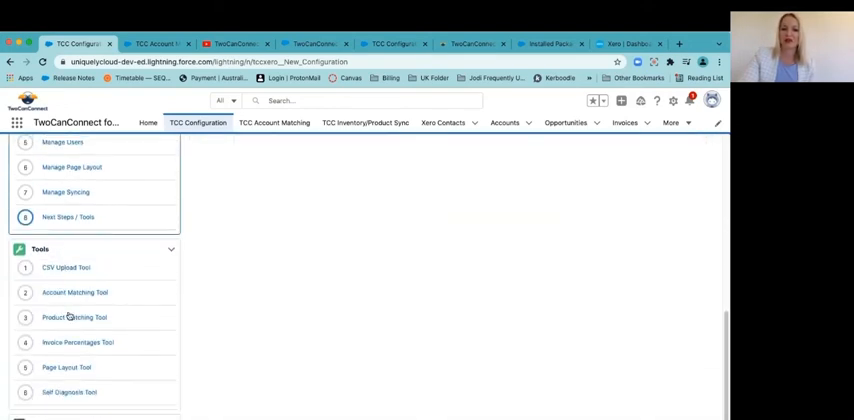
# Step: Browse the Advanced section and bring up the Help & Troubleshooting page
pyautogui.scroll(-3)
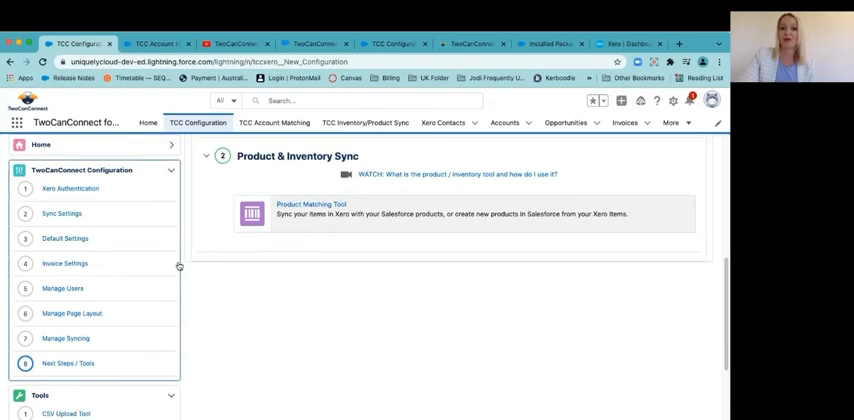
pyautogui.scroll(-3)
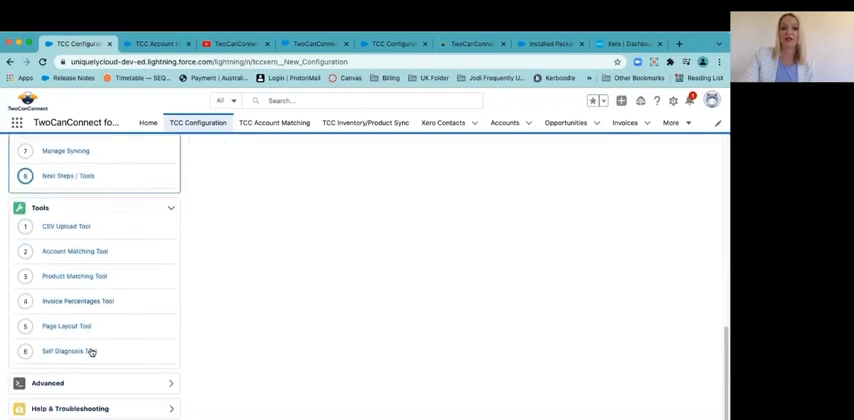
pyautogui.scroll(-3)
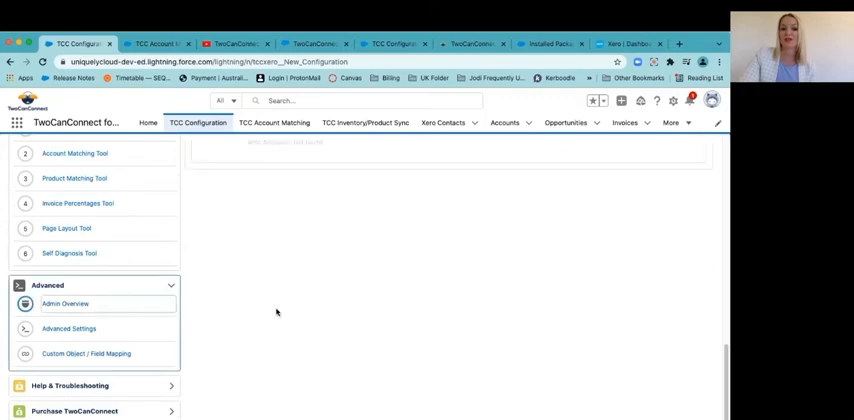
pyautogui.click(64, 304)
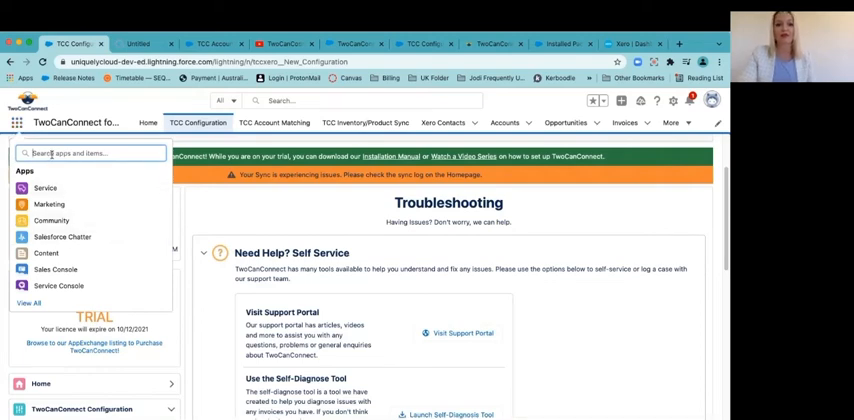
# Step: Find Opportunities via 'opp' in the App Launcher and open the Dickenson Mobile Generators opportunity
pyautogui.write('opp')
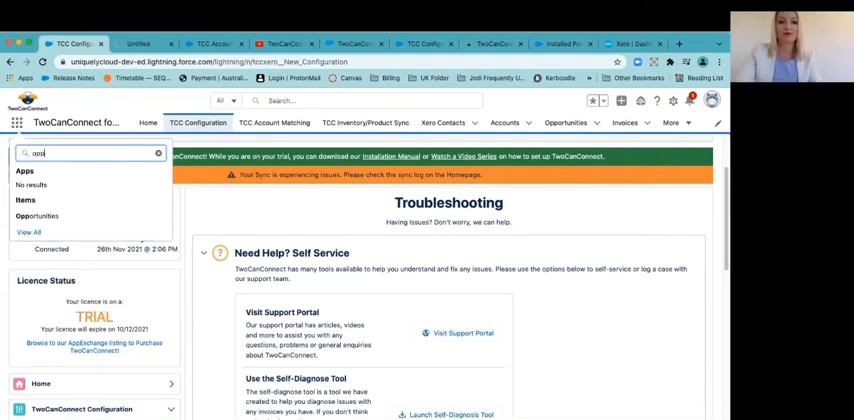
pyautogui.click(564, 124)
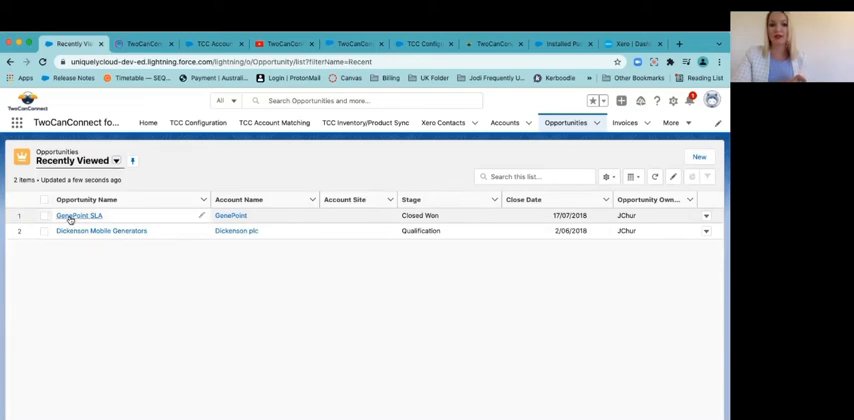
pyautogui.moveTo(72, 236)
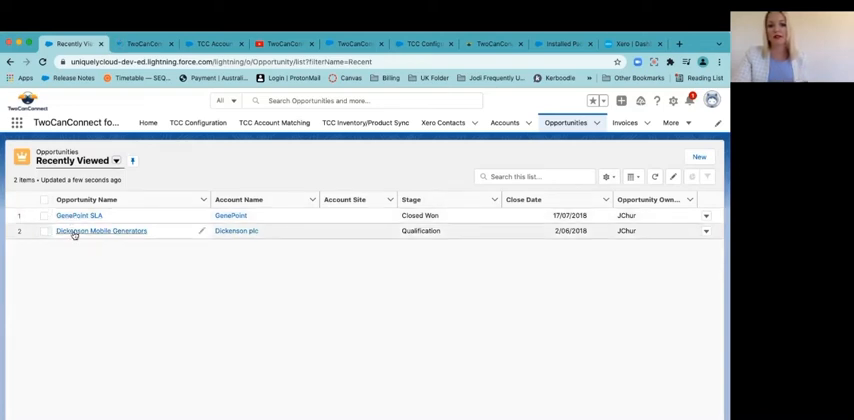
pyautogui.click(98, 232)
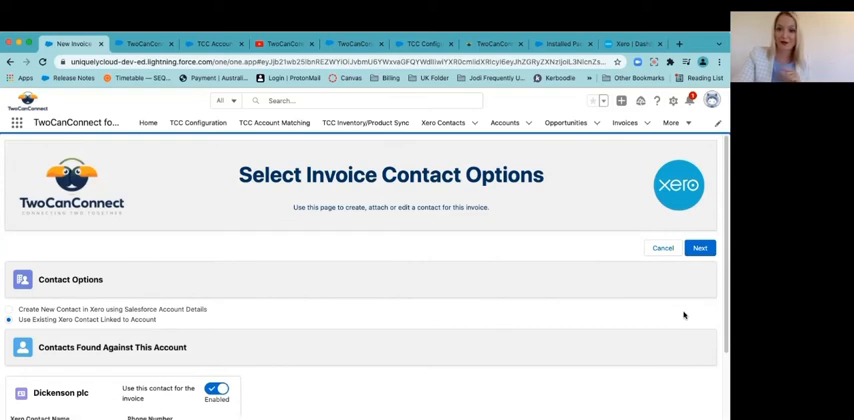
pyautogui.moveTo(140, 284)
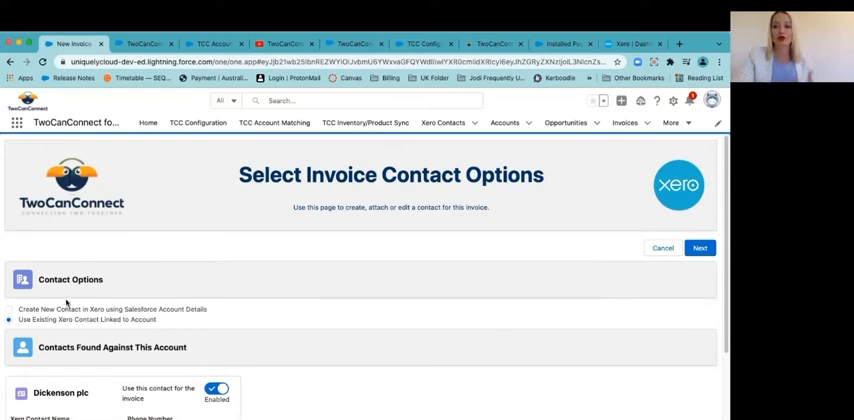
# Step: Select 'Create New Contact in Xero Using Salesforce Account Details' for the Dickenson plc invoice
pyautogui.scroll(-3)
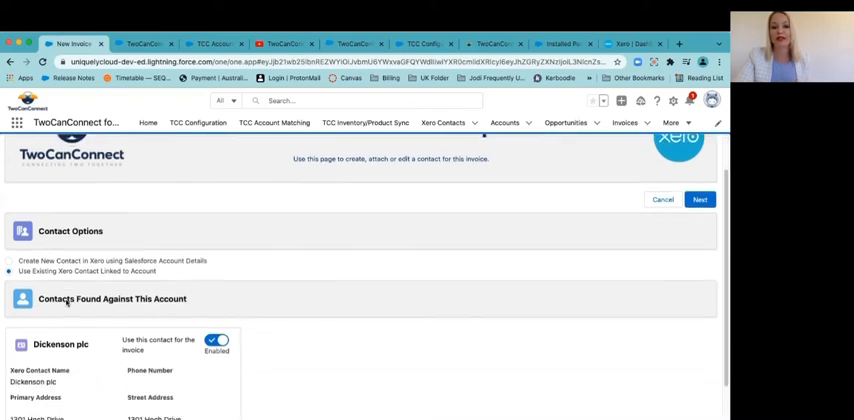
pyautogui.scroll(-3)
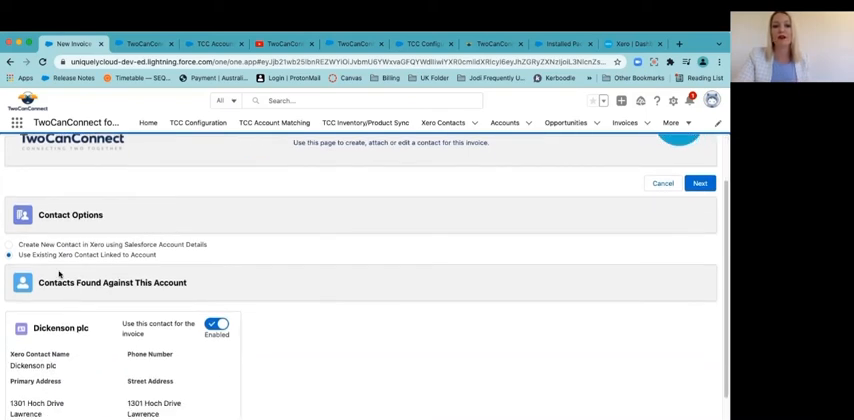
pyautogui.scroll(-3)
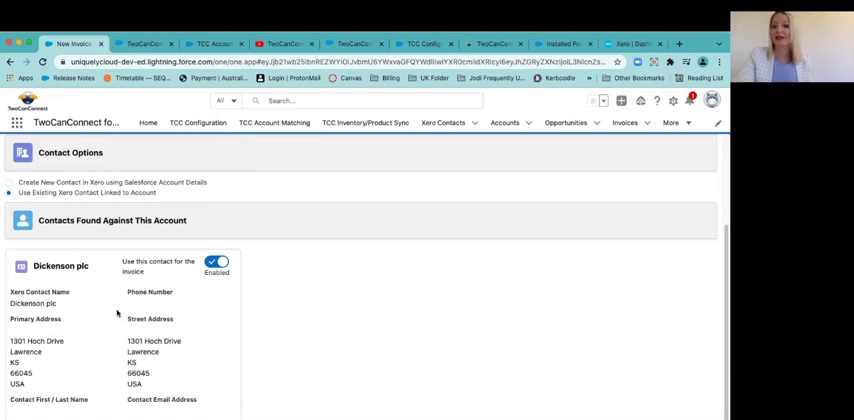
pyautogui.scroll(-3)
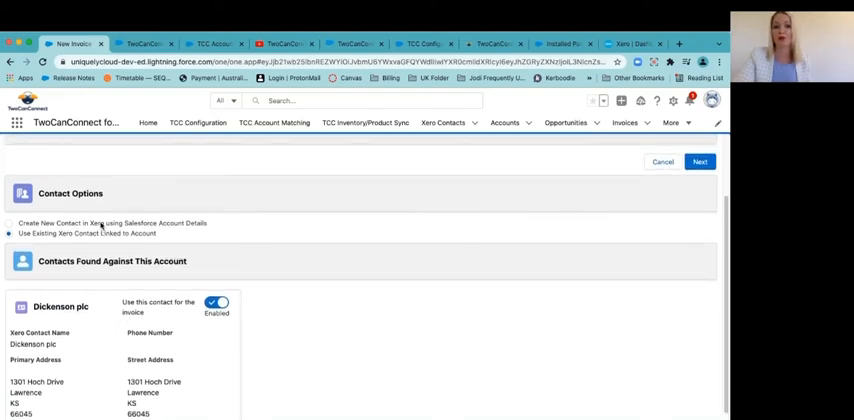
pyautogui.click(12, 224)
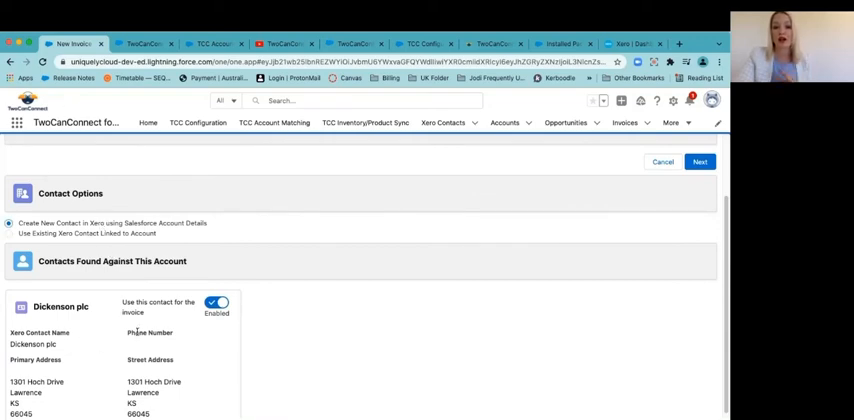
pyautogui.moveTo(92, 160)
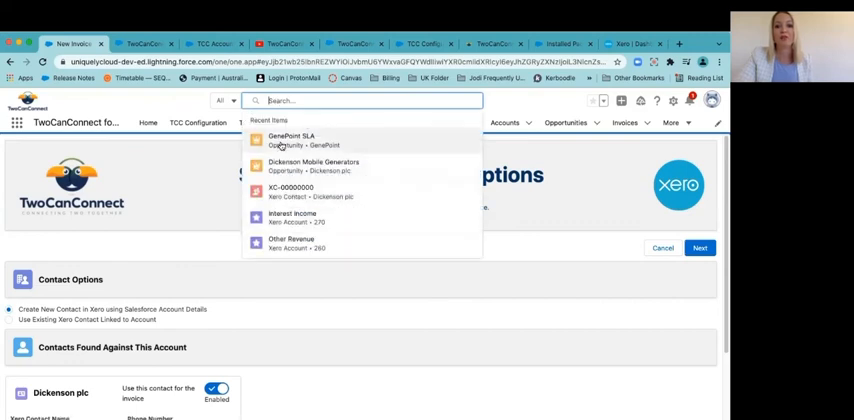
# Step: Start a New Invoice from the GenePoint SLA opportunity and choose Create New Contact in Xero
pyautogui.click(290, 140)
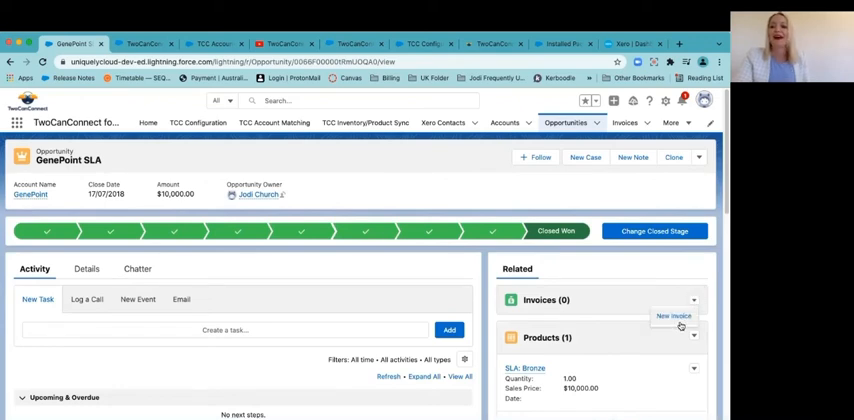
pyautogui.click(676, 316)
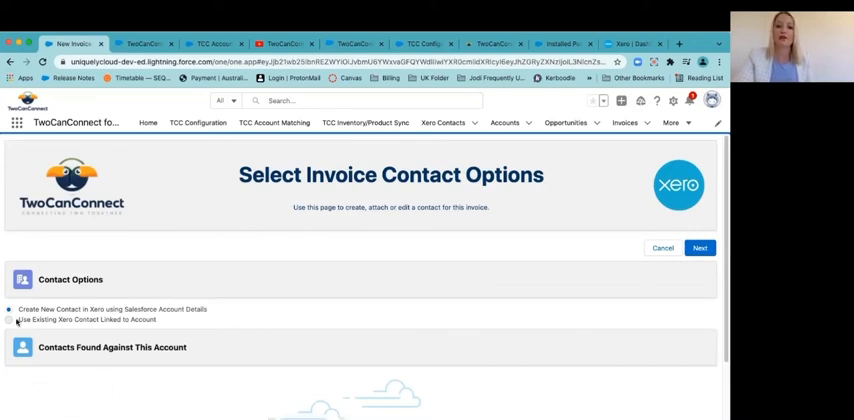
pyautogui.click(14, 308)
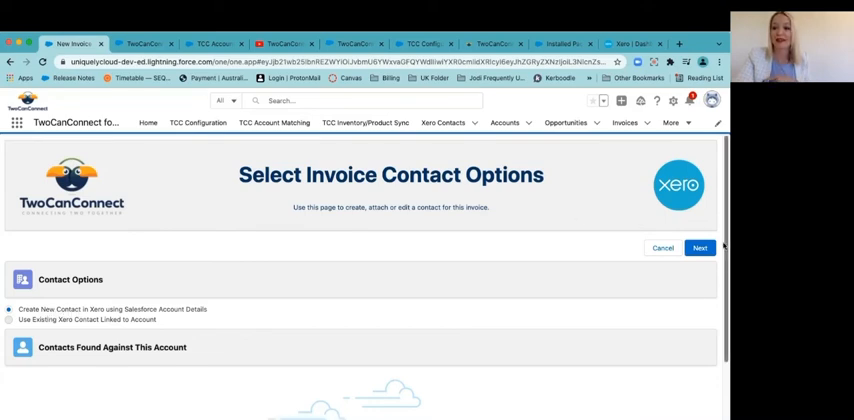
# Step: Confirm Use Contact on the new contact details and continue to the Create Invoice form
pyautogui.click(700, 248)
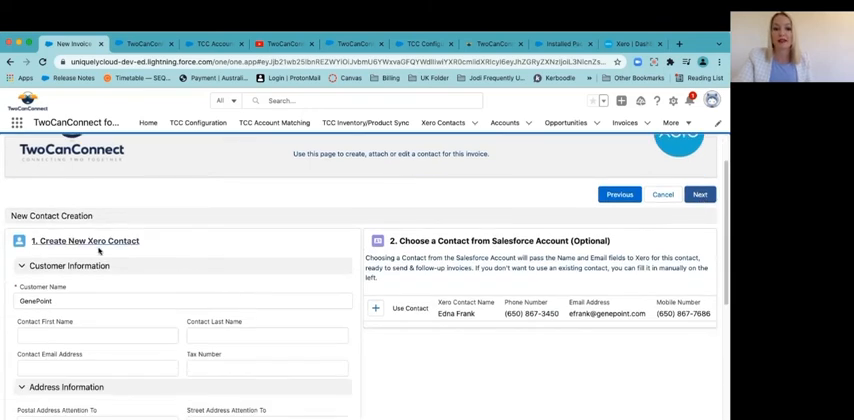
pyautogui.scroll(-3)
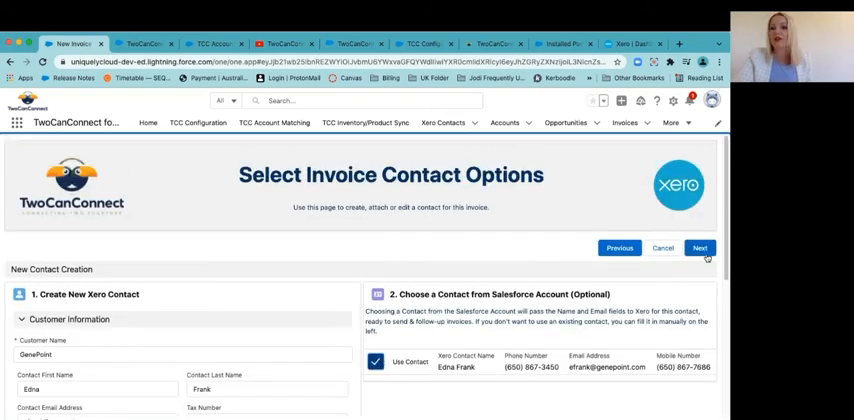
pyautogui.click(702, 248)
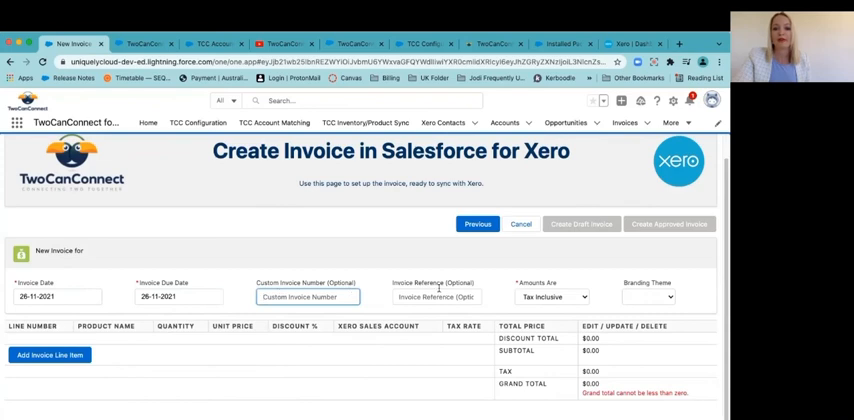
# Step: Pick a tax option in the Amounts Are dropdown, then return to the TCC Configuration tab
pyautogui.click(550, 296)
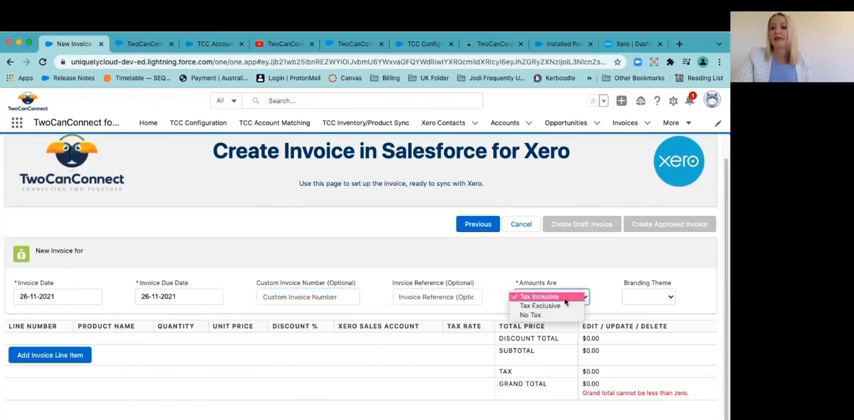
pyautogui.click(546, 296)
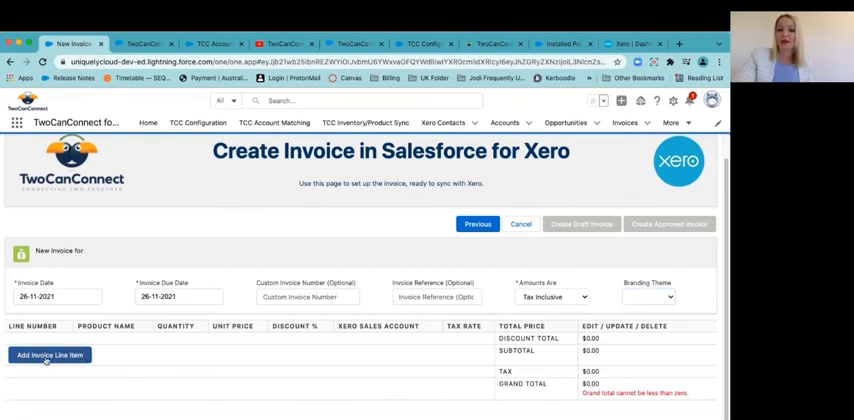
pyautogui.moveTo(104, 356)
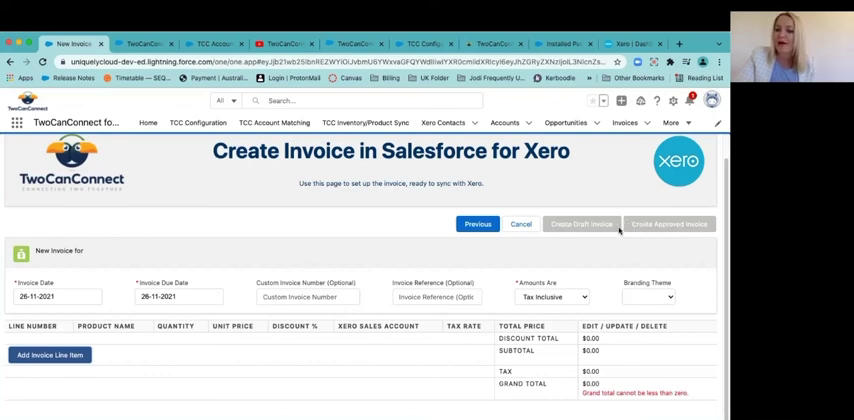
pyautogui.moveTo(552, 246)
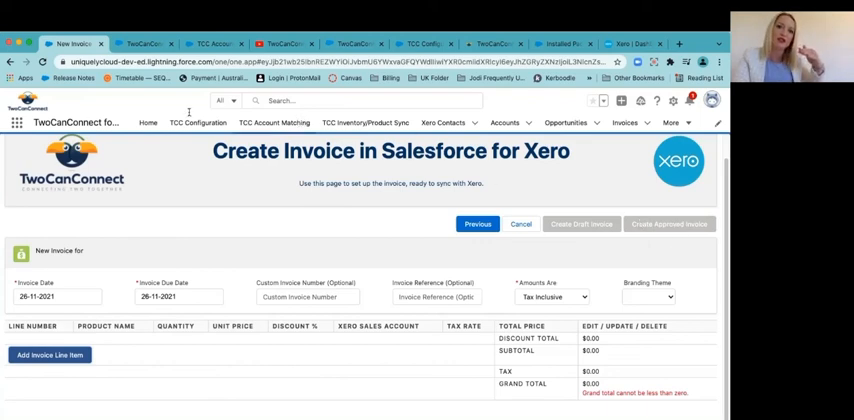
pyautogui.click(204, 124)
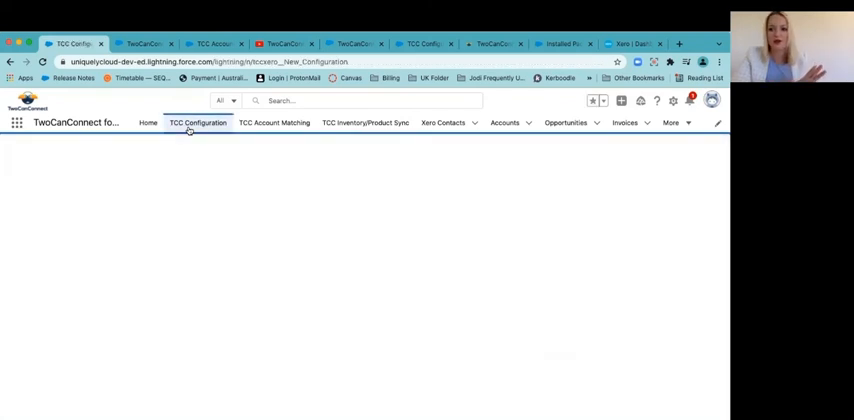
# Step: Load the TwoCanConnect for Xero Configuration Home showing a connected status and trial licence
pyautogui.click(200, 124)
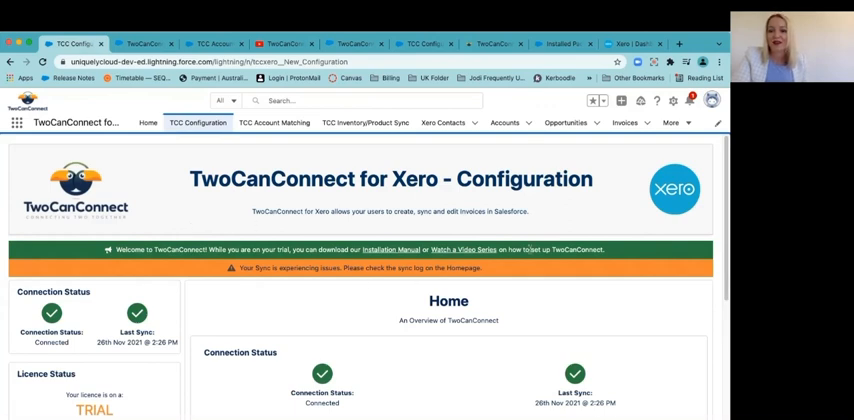
pyautogui.moveTo(452, 192)
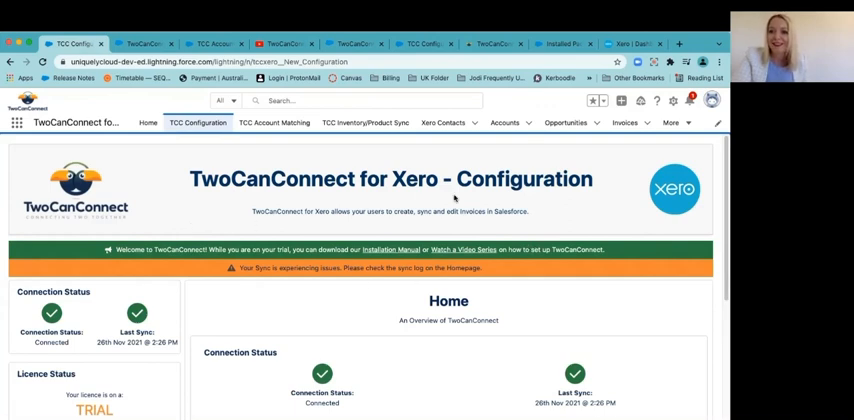